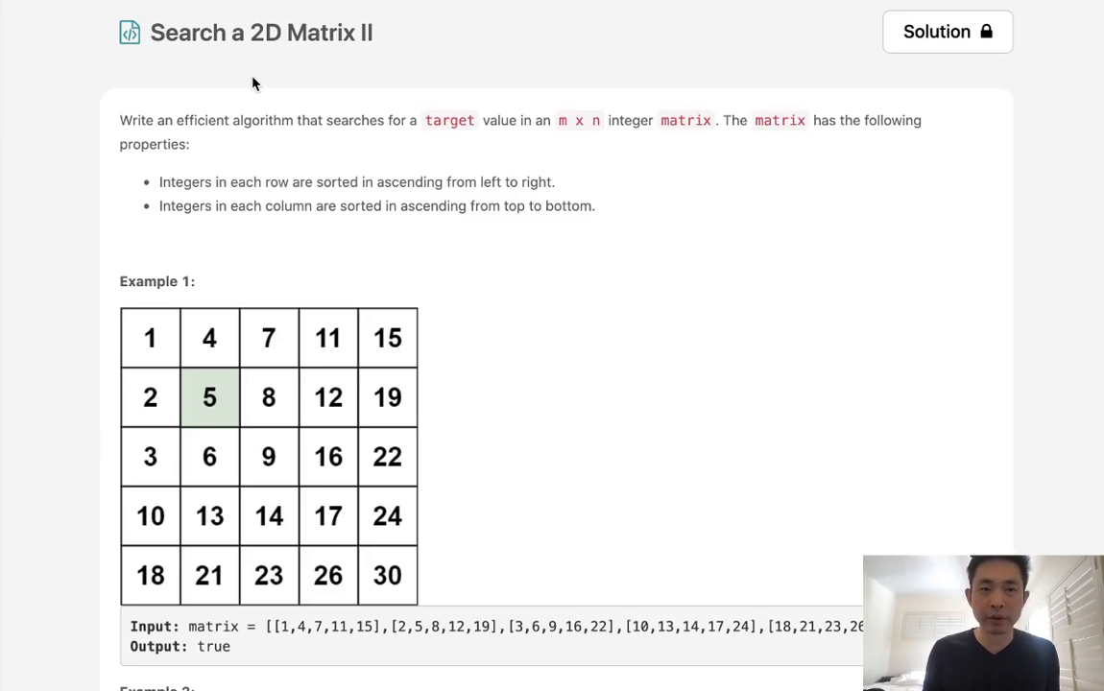
mouse_move(274, 48)
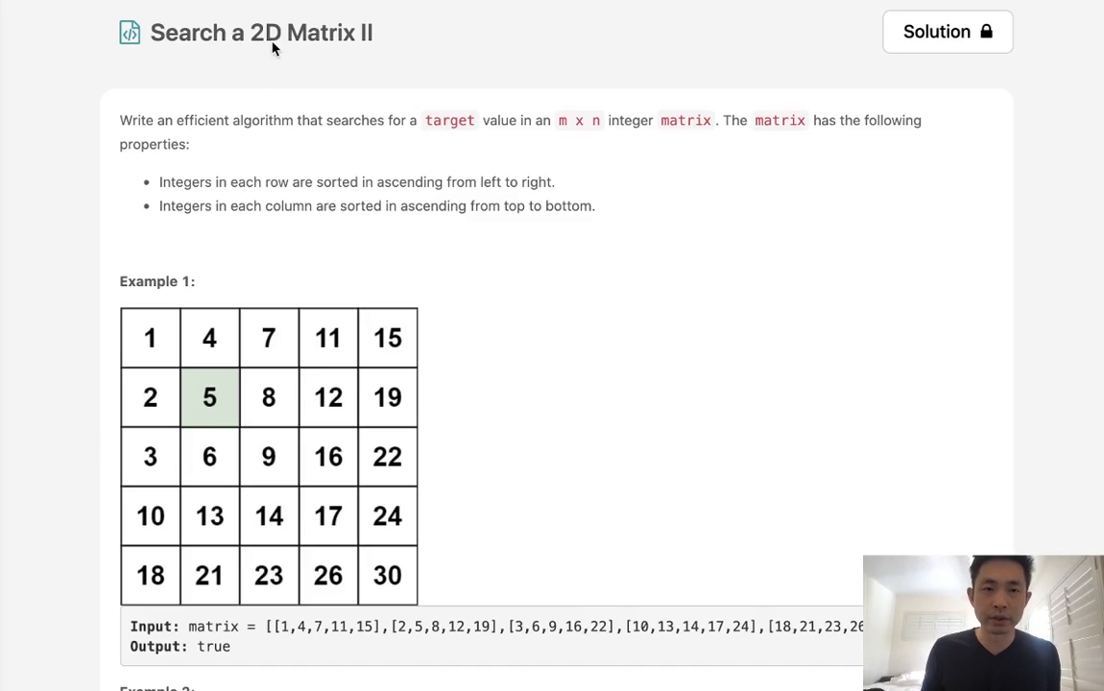
mouse_move(219, 142)
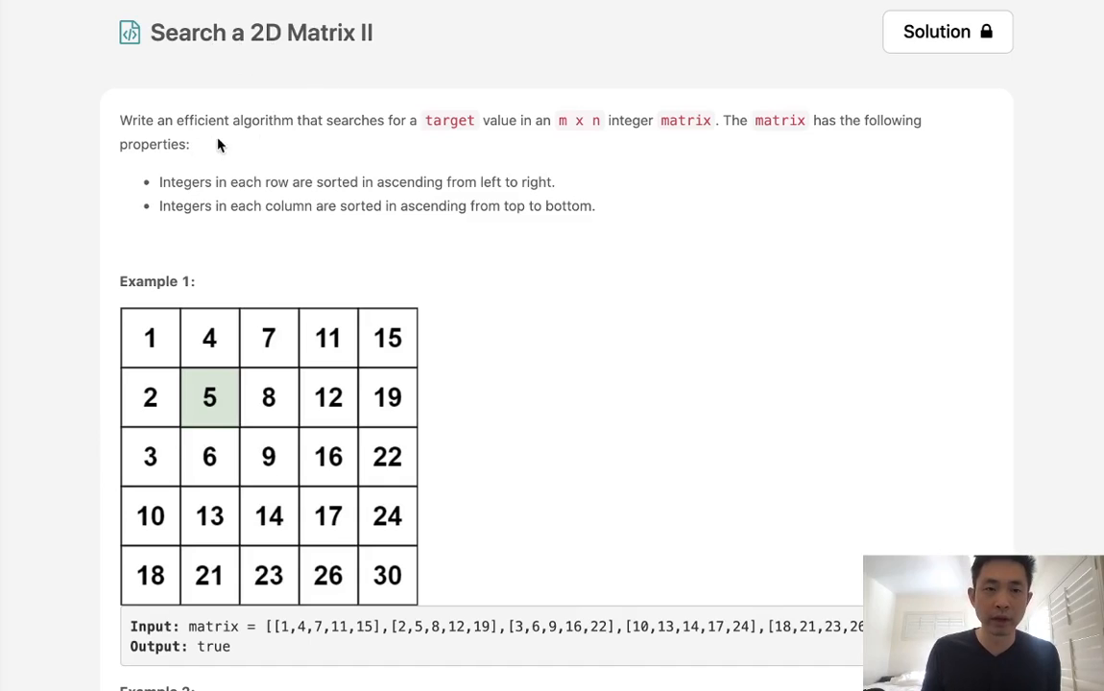
mouse_move(552, 144)
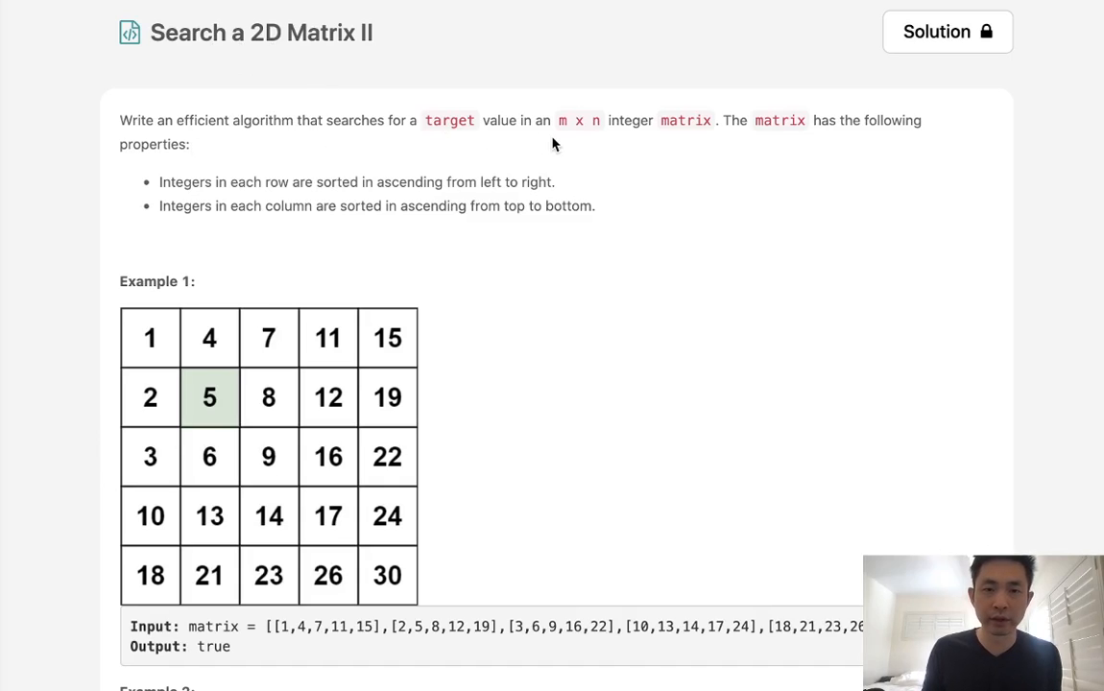
mouse_move(701, 145)
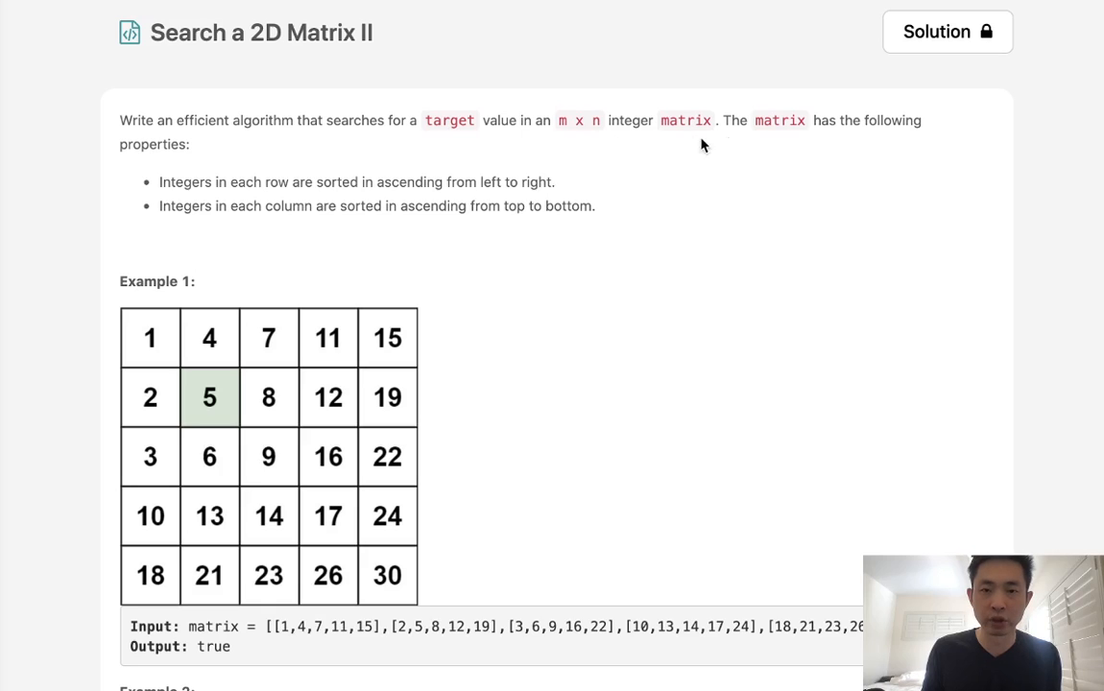
mouse_move(226, 167)
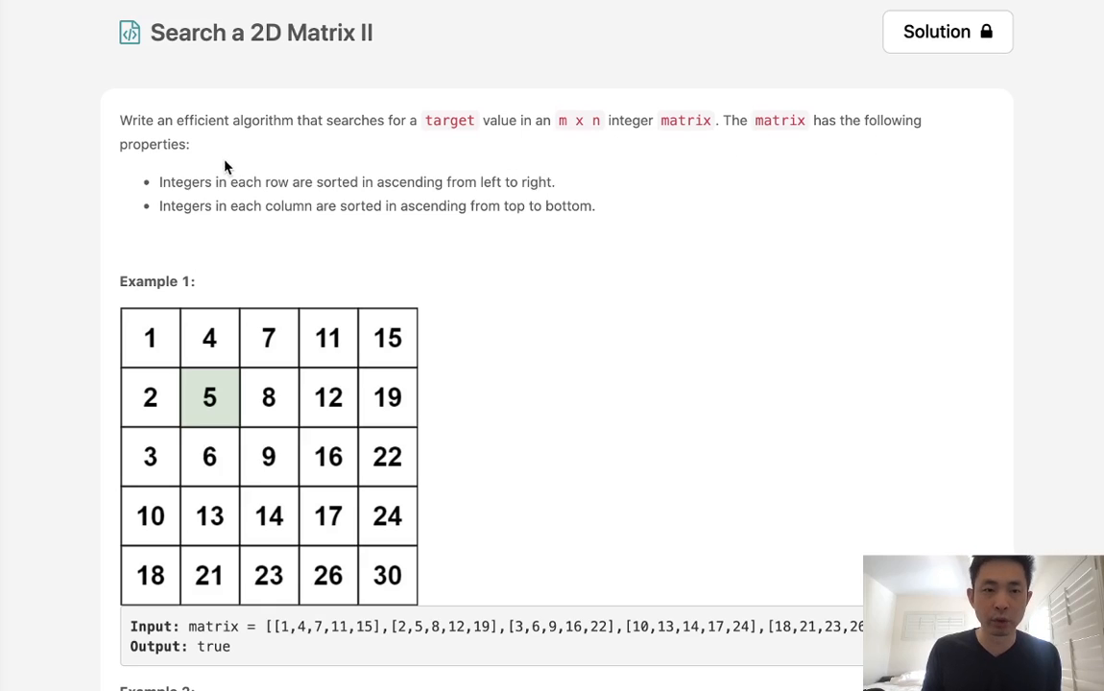
mouse_move(243, 326)
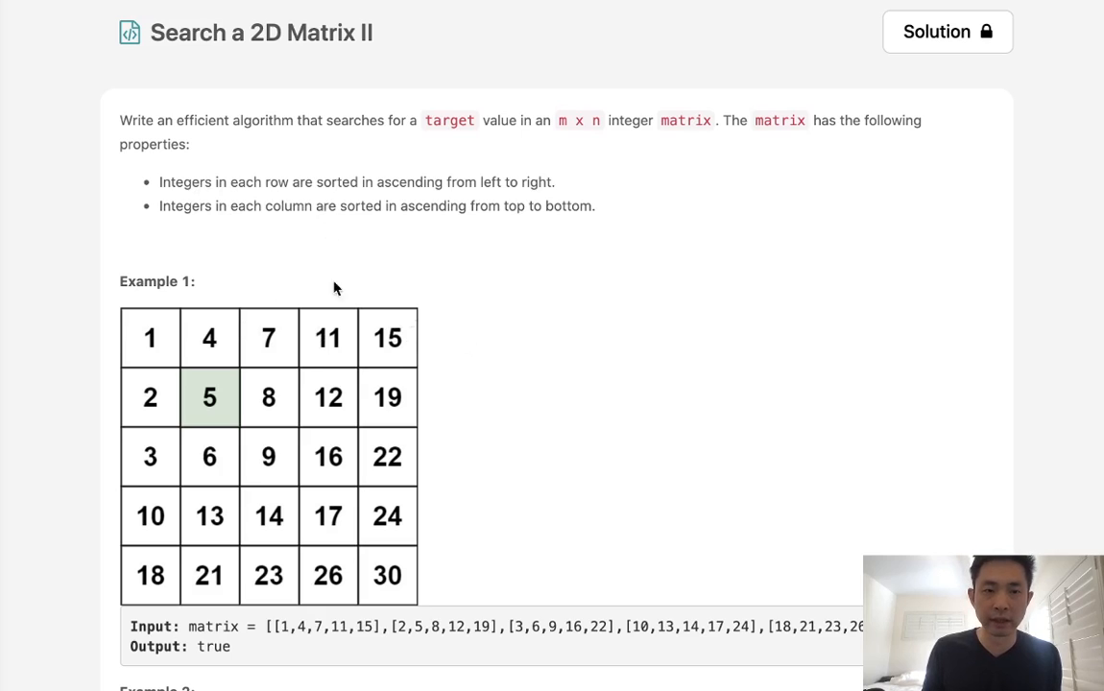
mouse_move(159, 365)
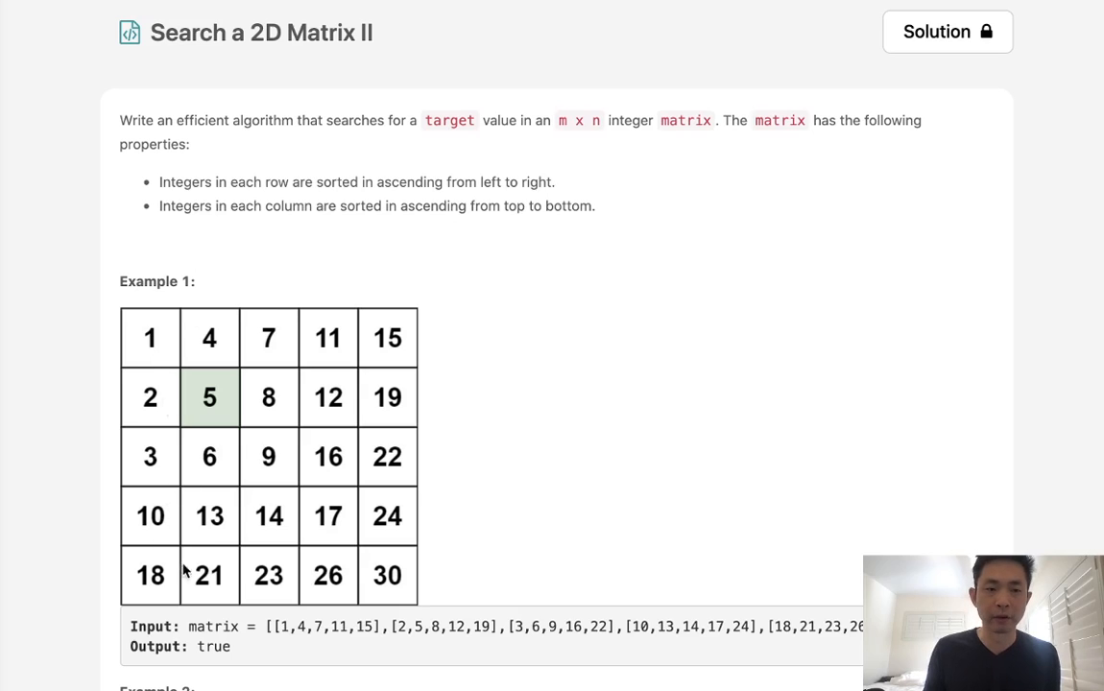
mouse_move(151, 363)
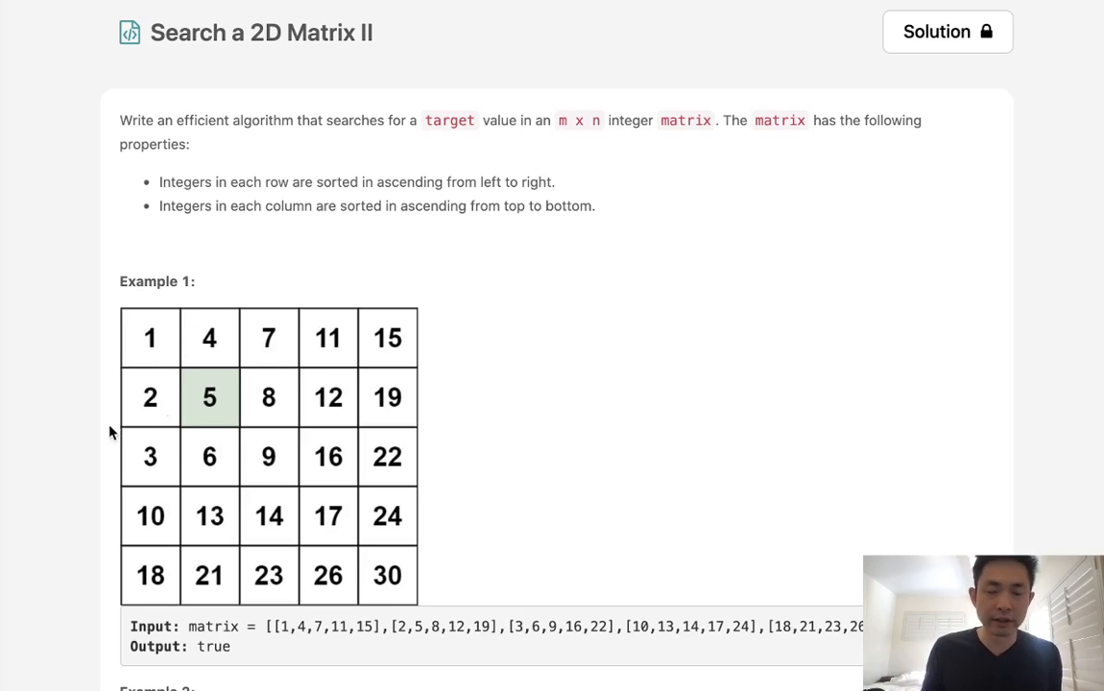
mouse_move(167, 373)
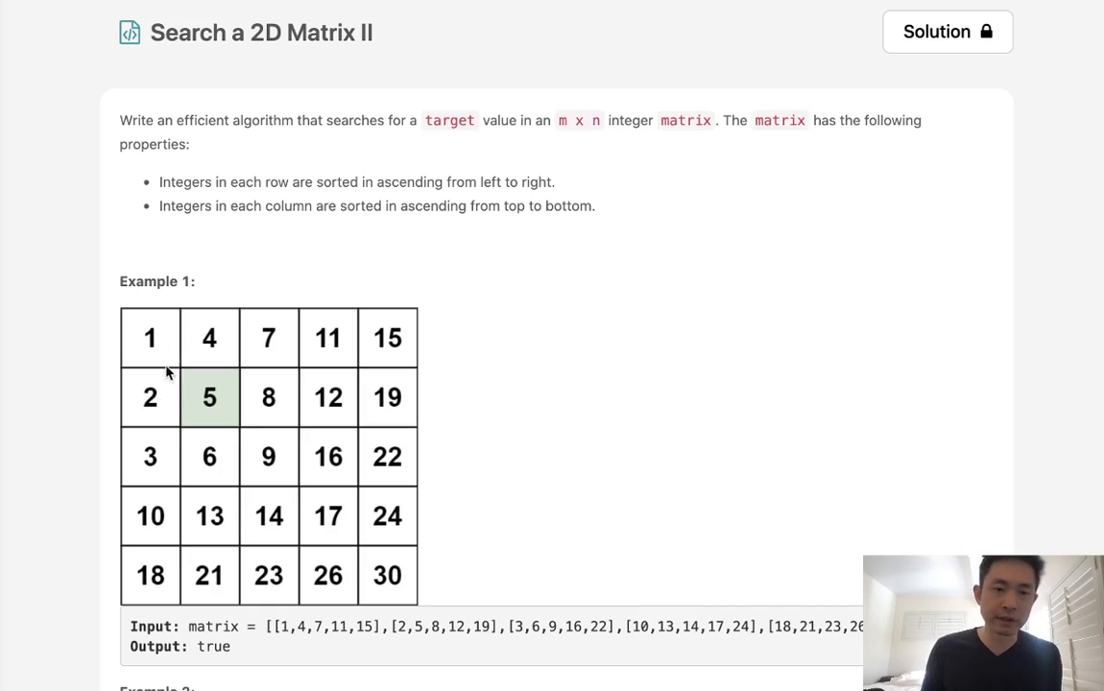
mouse_move(405, 477)
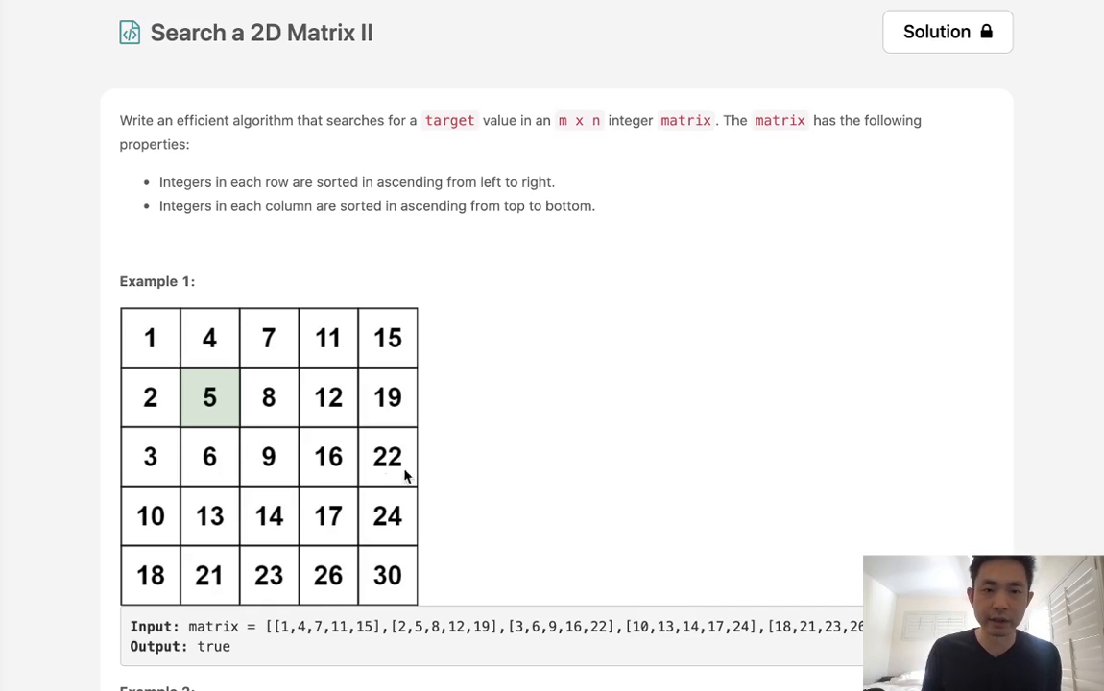
mouse_move(188, 362)
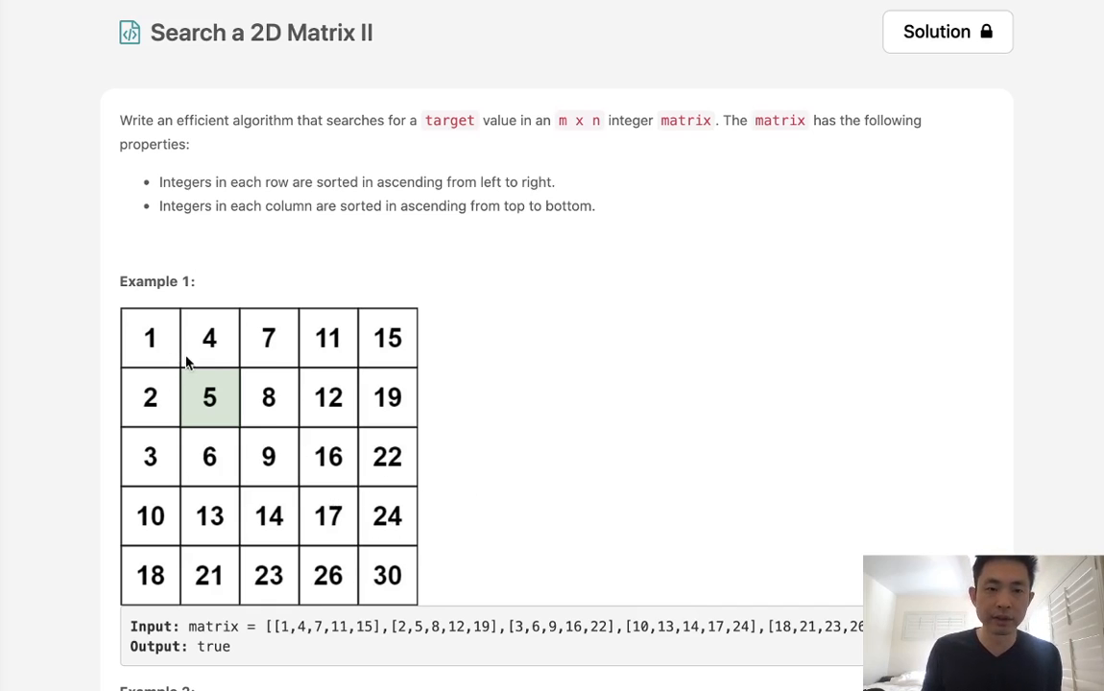
mouse_move(225, 369)
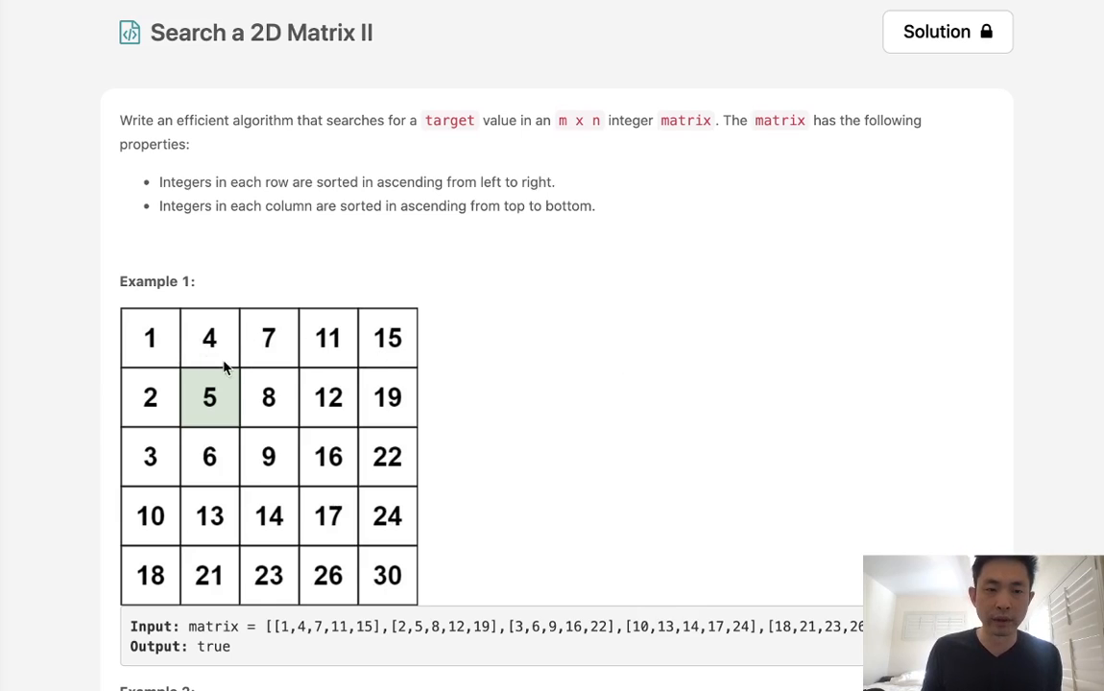
mouse_move(379, 591)
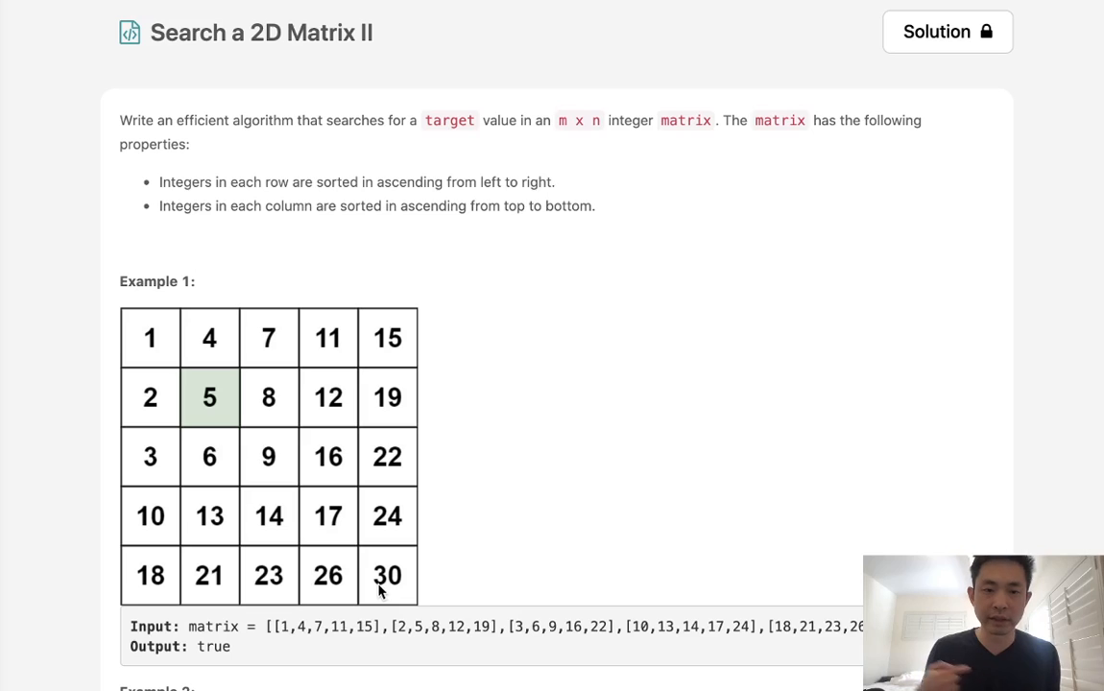
mouse_move(389, 459)
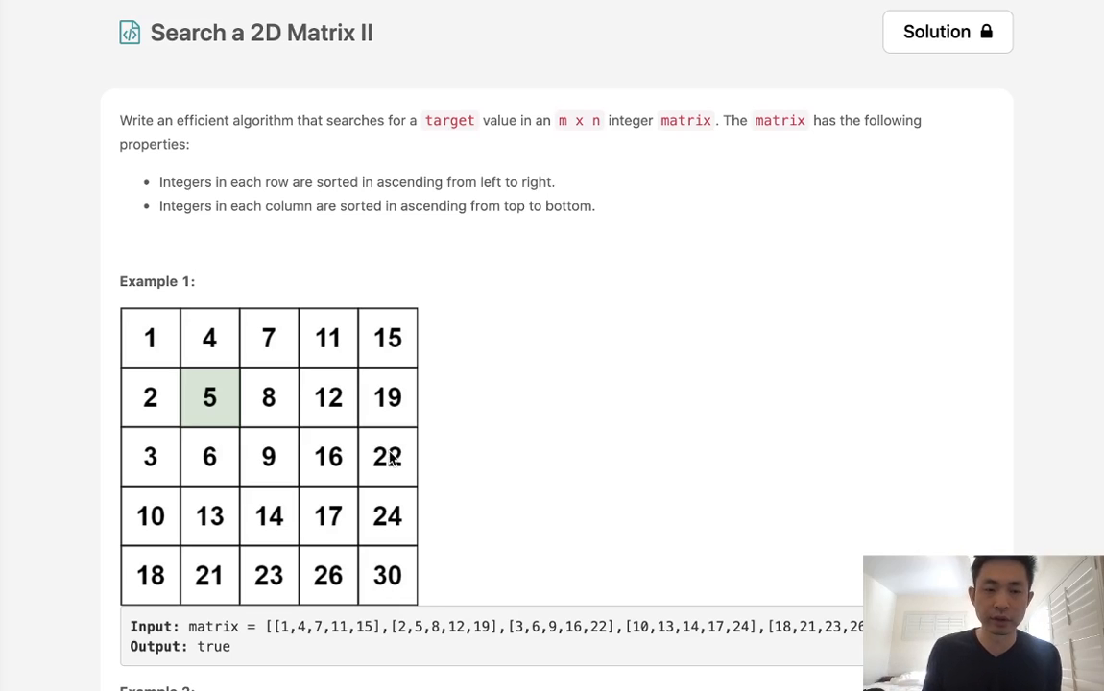
mouse_move(144, 350)
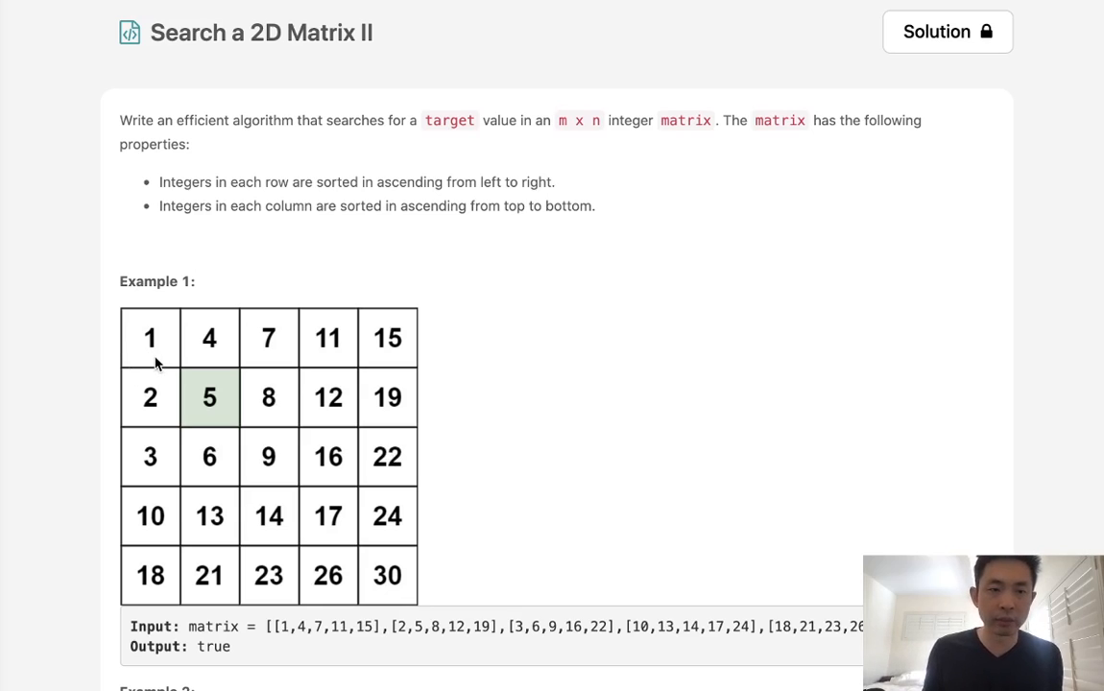
mouse_move(317, 345)
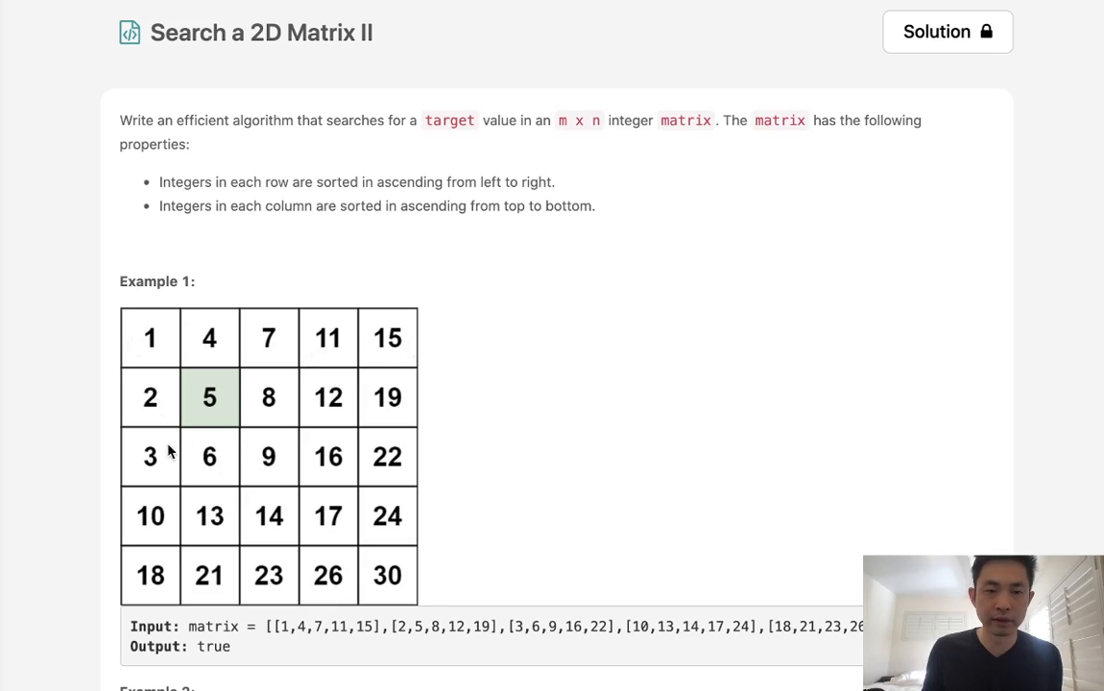
mouse_move(229, 336)
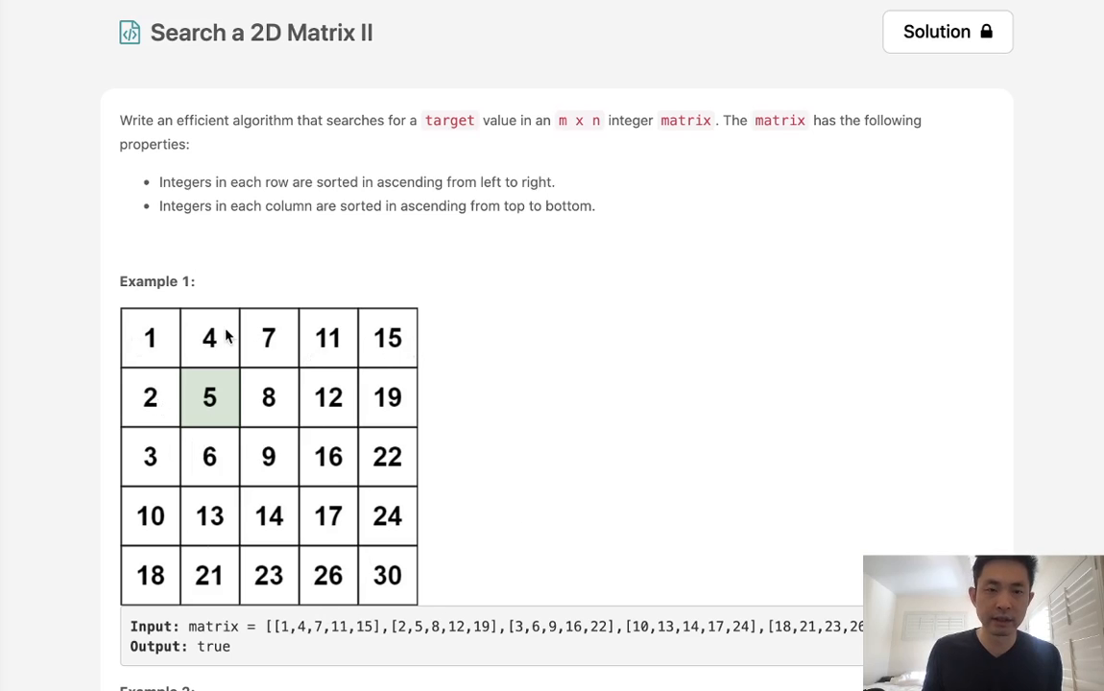
mouse_move(166, 351)
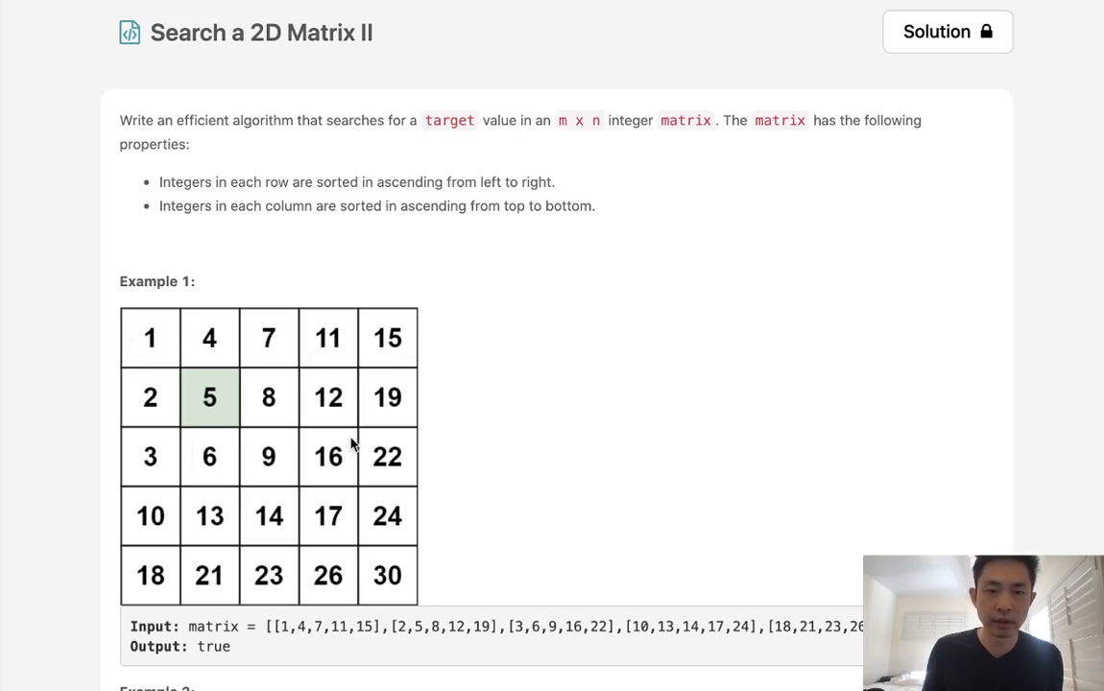
mouse_move(184, 359)
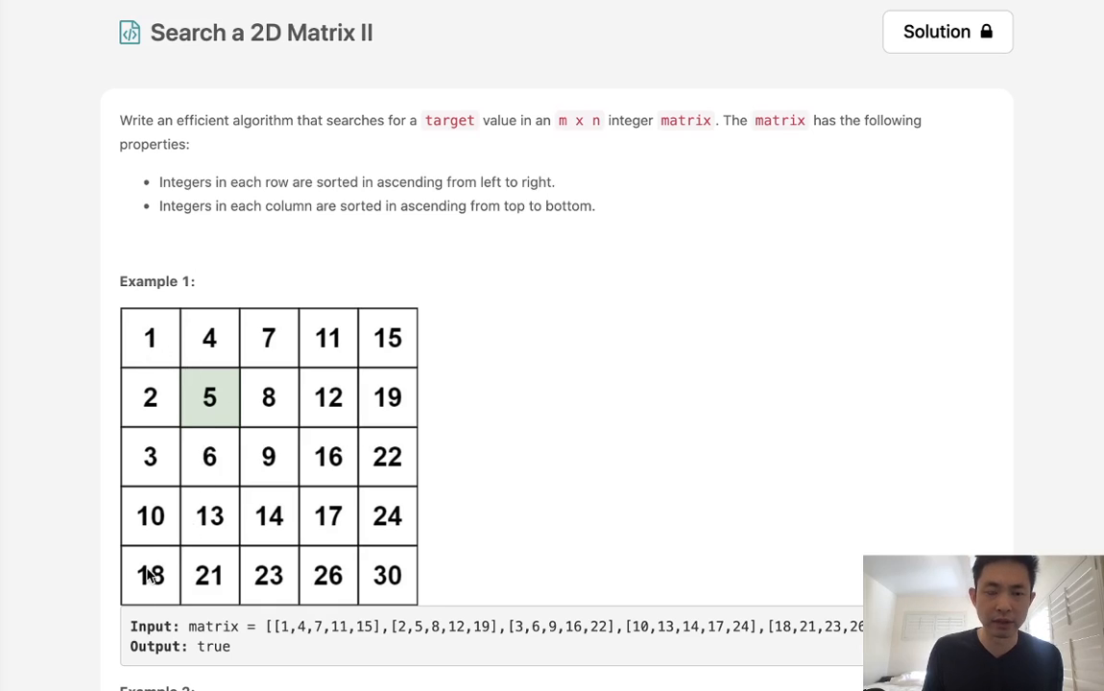
mouse_move(168, 355)
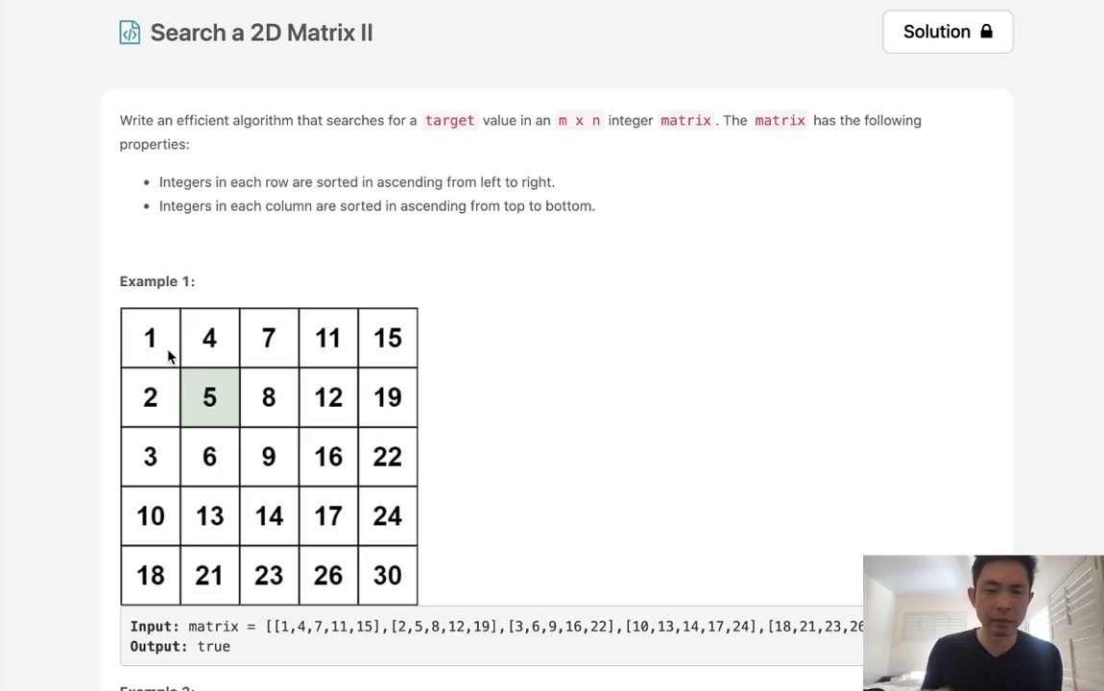
mouse_move(166, 347)
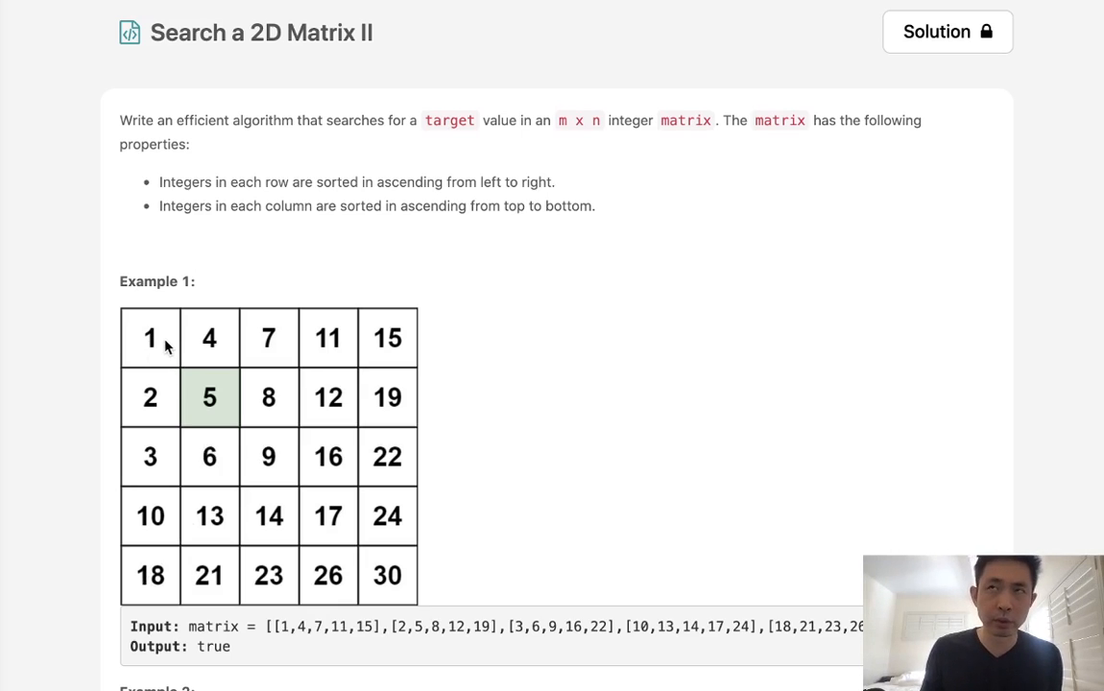
mouse_move(152, 358)
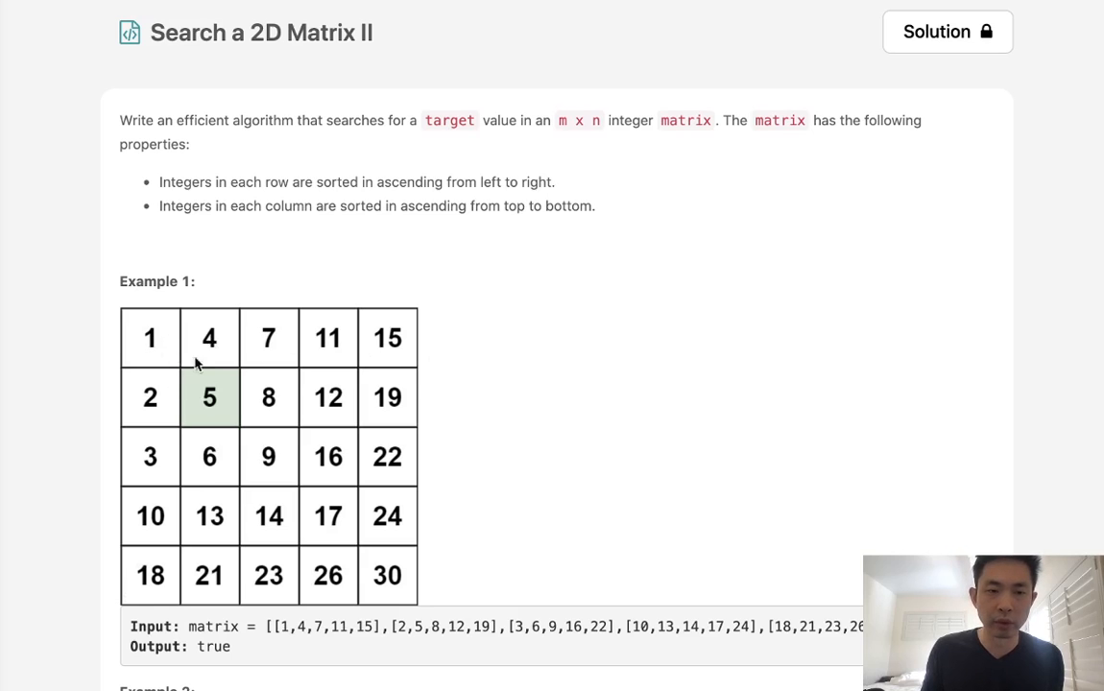
mouse_move(186, 377)
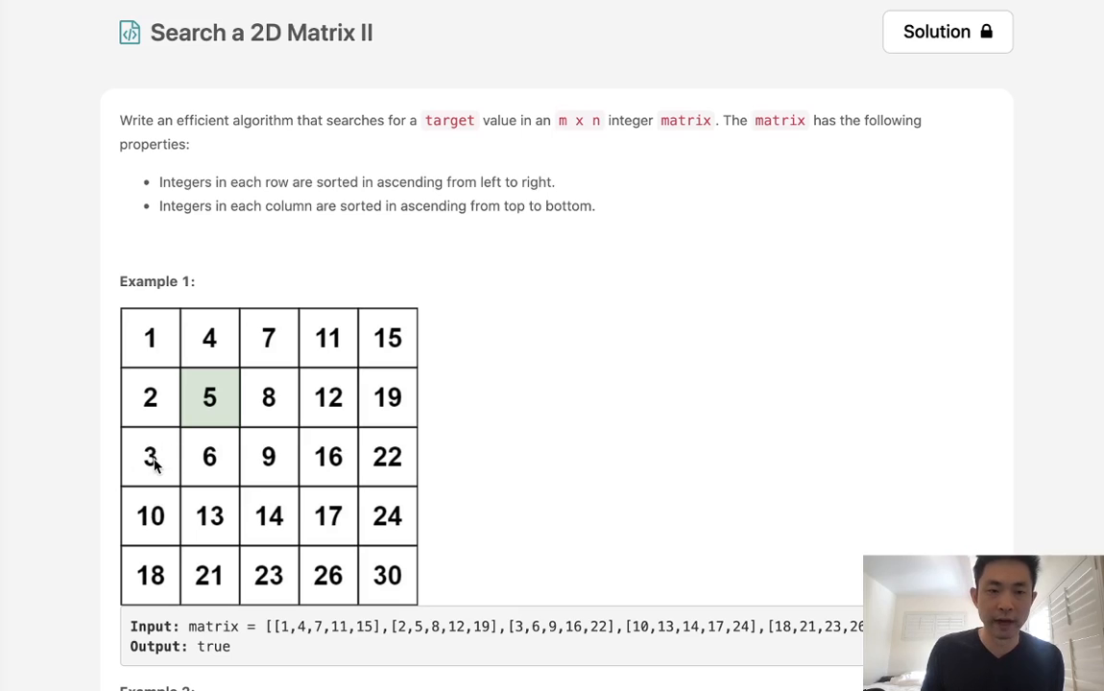
mouse_move(174, 459)
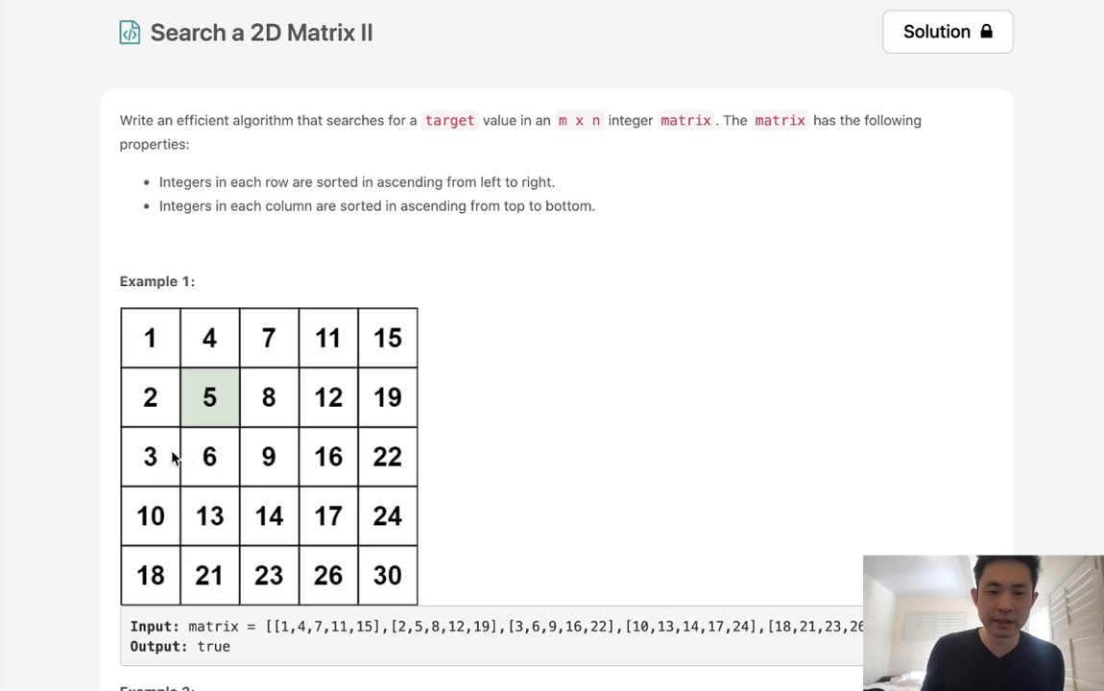
mouse_move(343, 475)
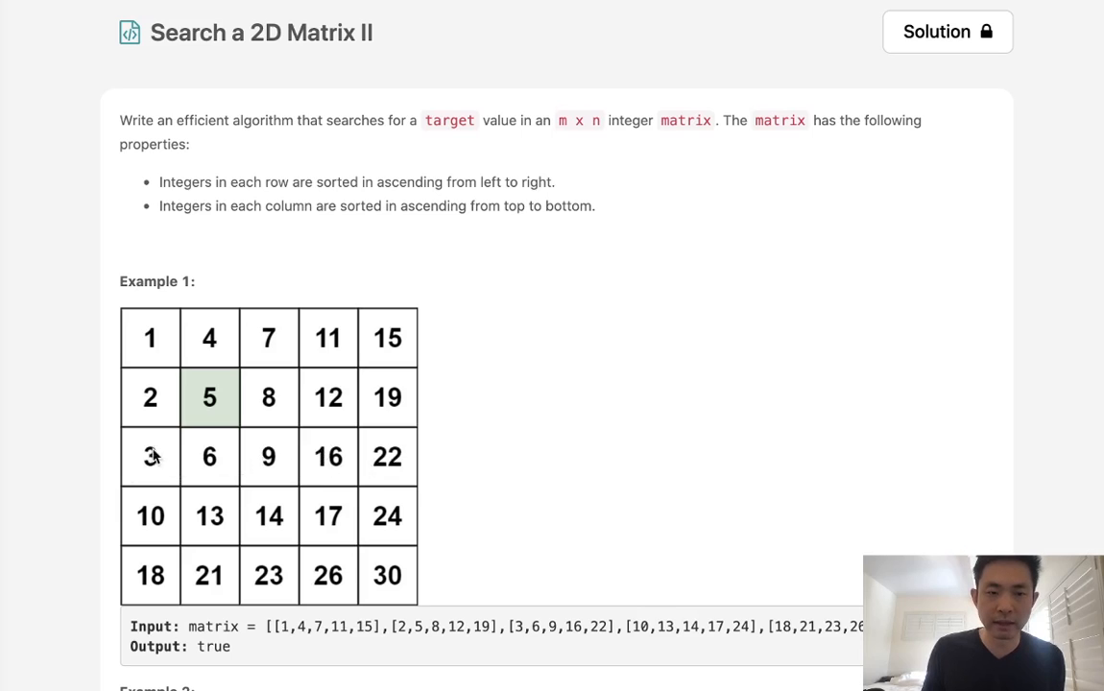
mouse_move(218, 338)
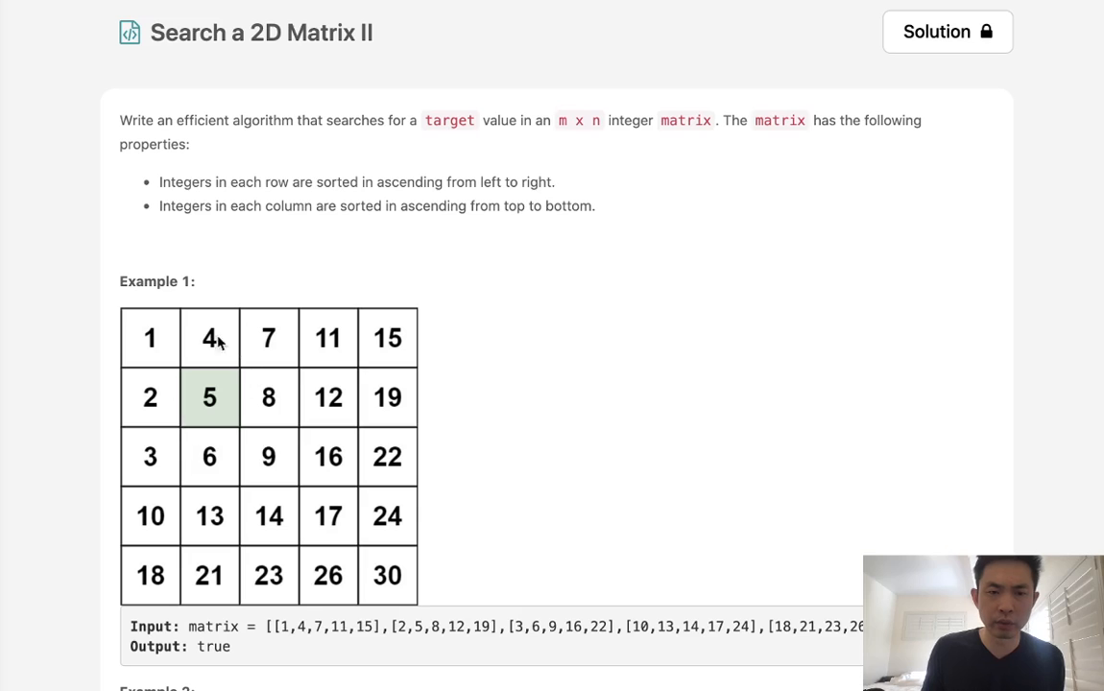
mouse_move(374, 518)
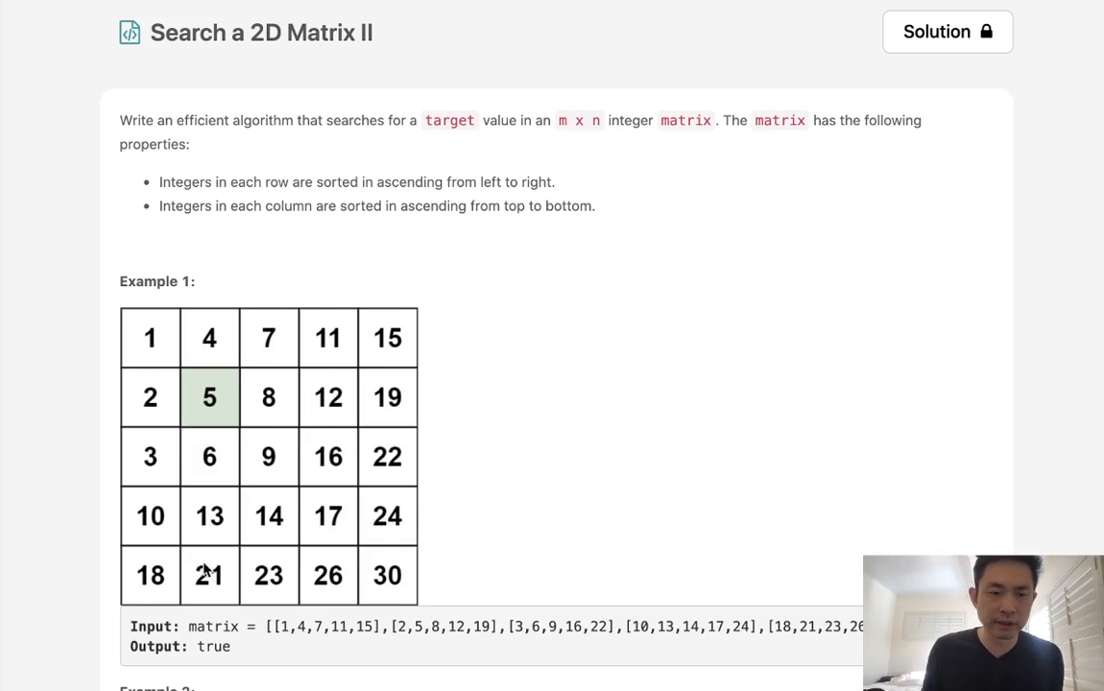
Store N,M = len(matrix), len(matrix[0]) and start r,c at N-1, 0.
scroll("down", 3)
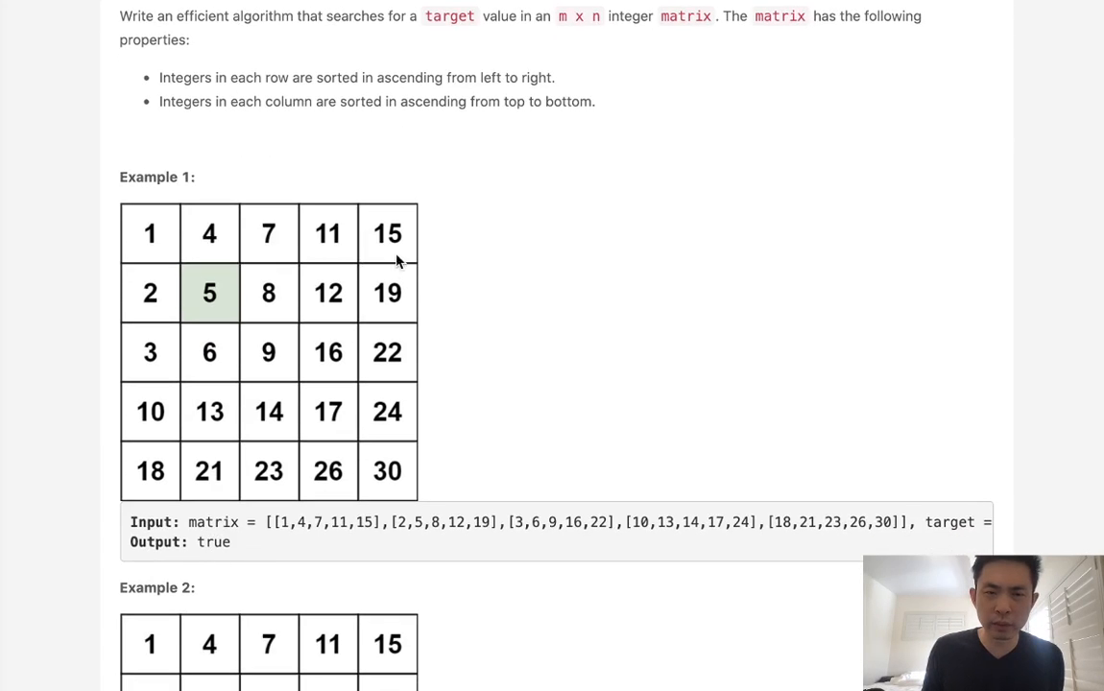
mouse_move(155, 478)
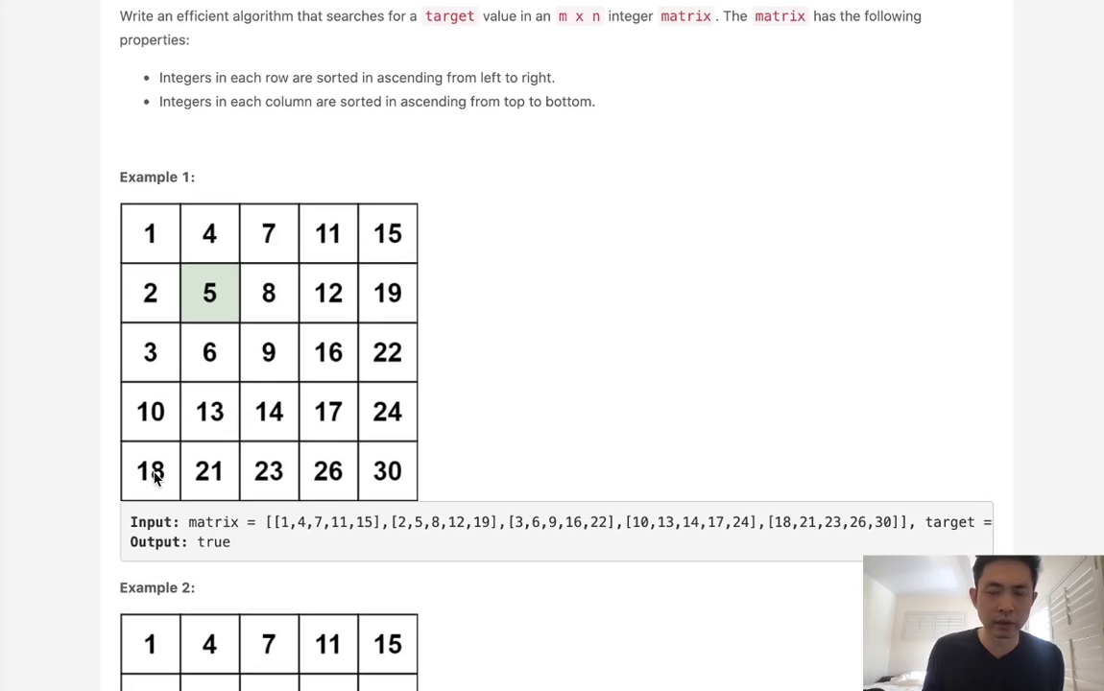
mouse_move(133, 487)
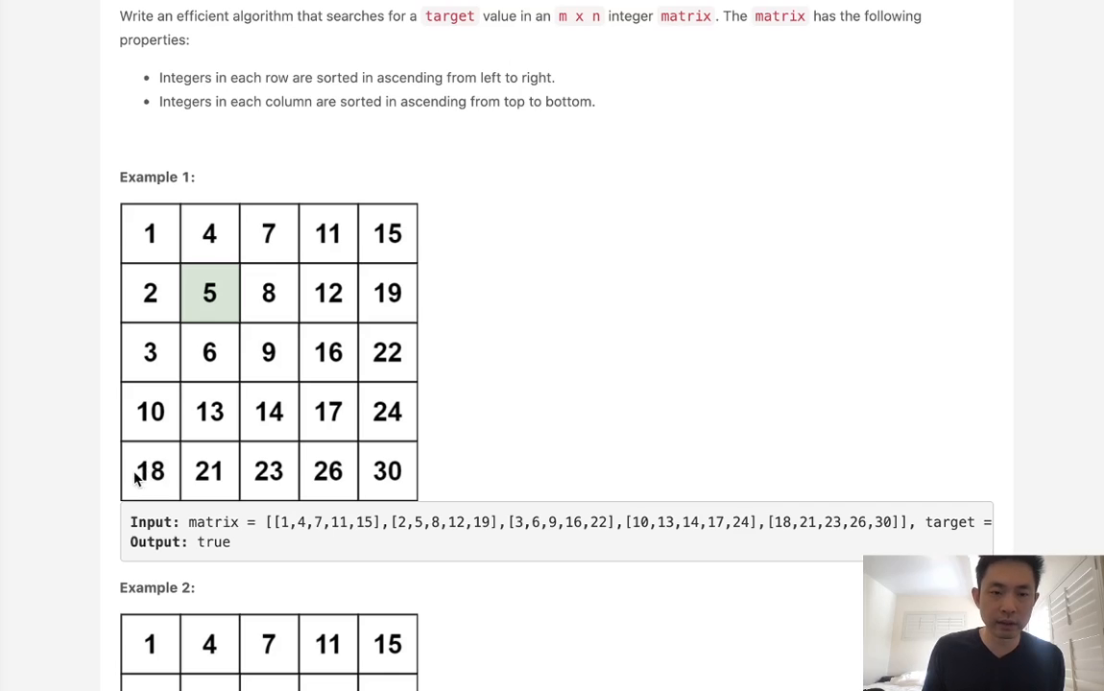
mouse_move(545, 487)
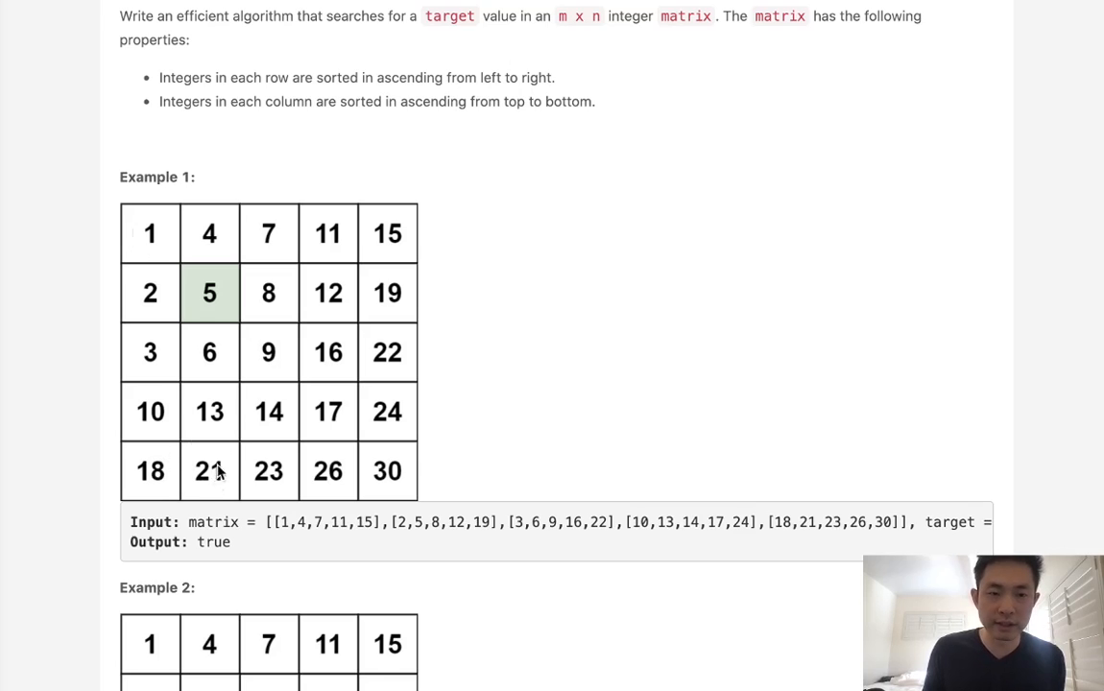
mouse_move(268, 411)
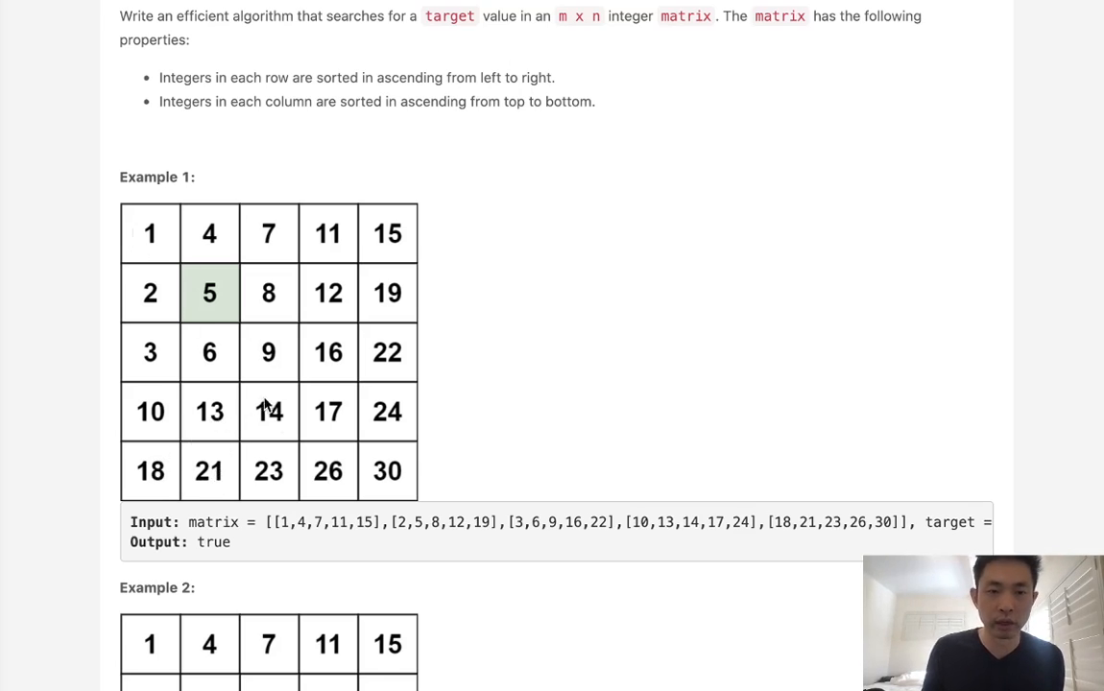
mouse_move(265, 419)
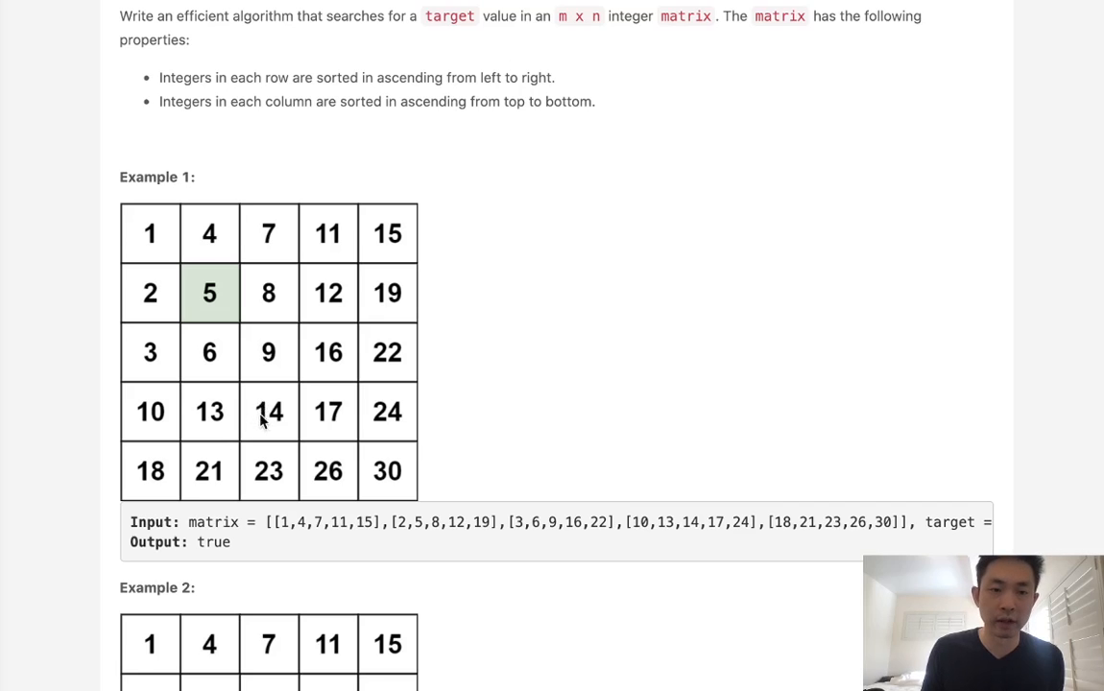
mouse_move(384, 562)
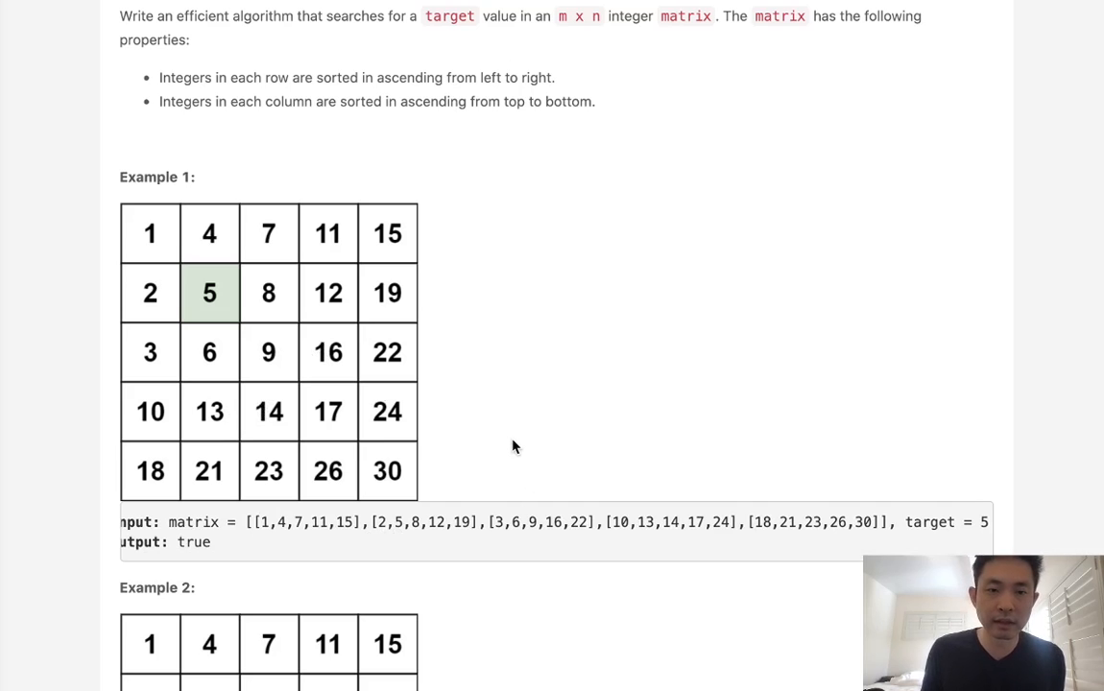
mouse_move(589, 555)
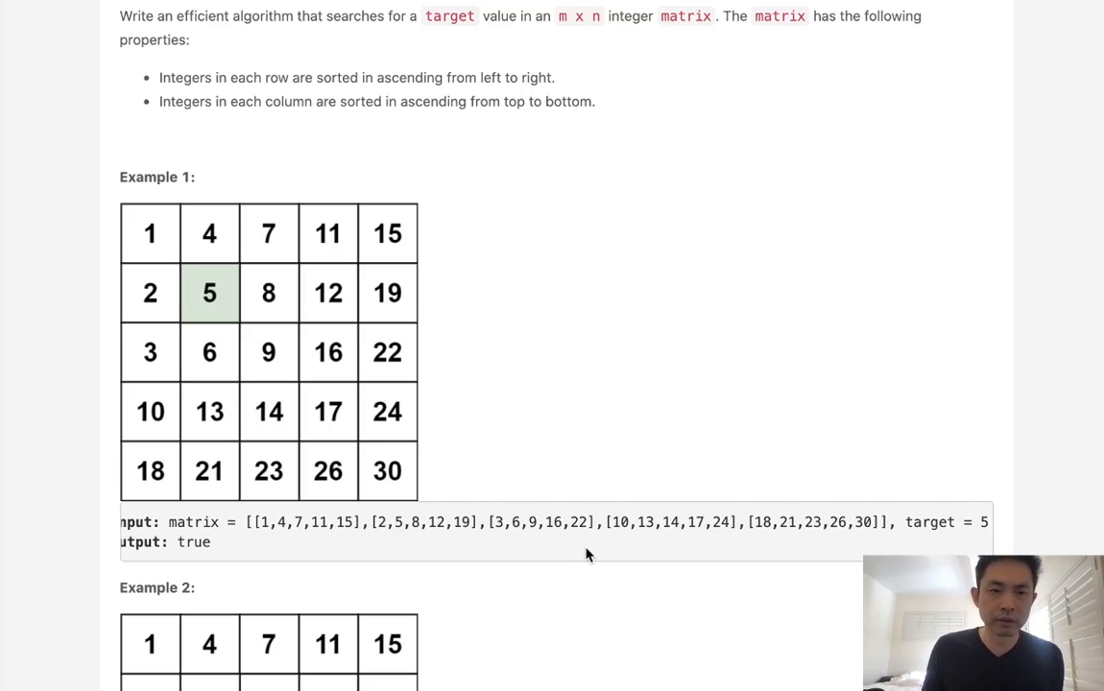
scroll("down", 3)
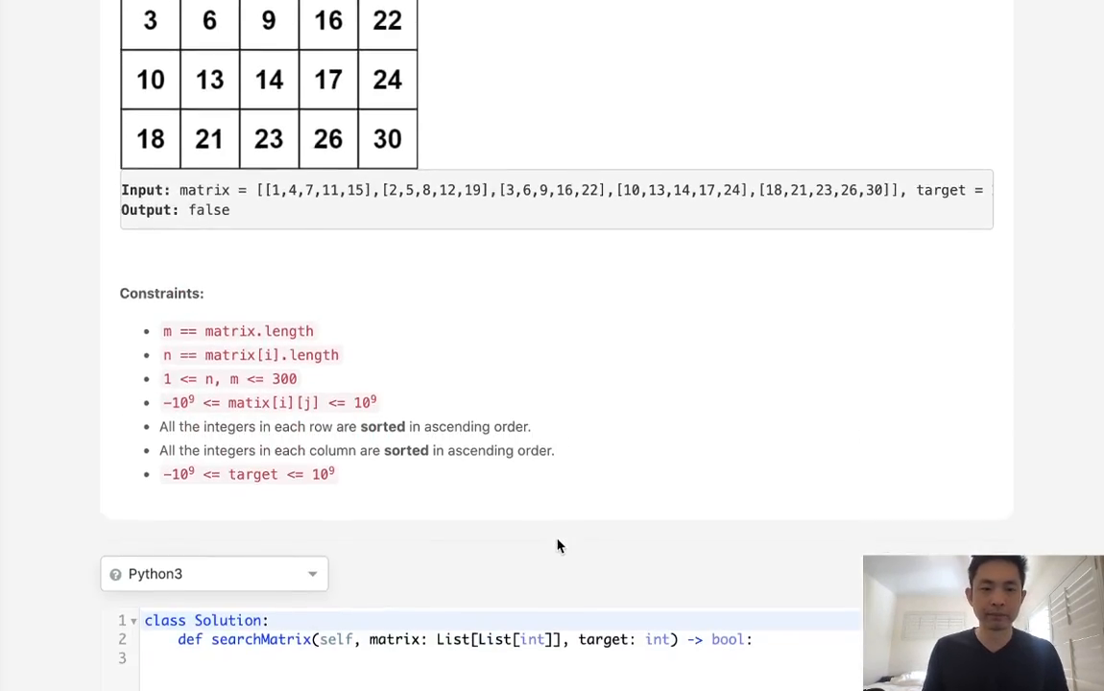
scroll("down", 3)
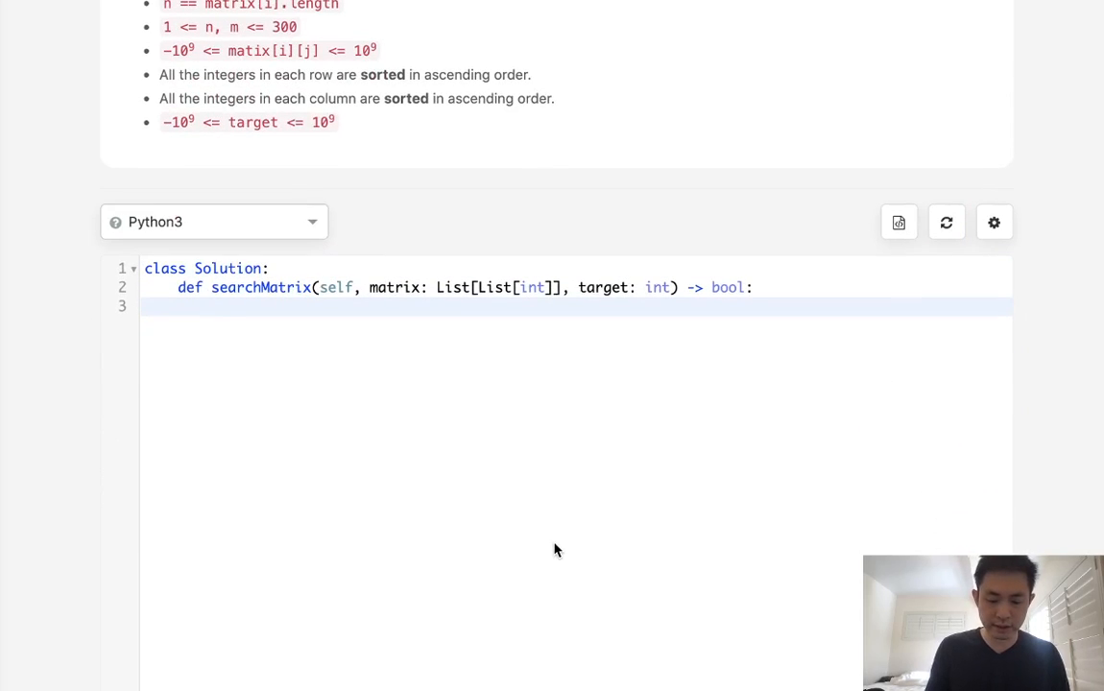
type("N,M =")
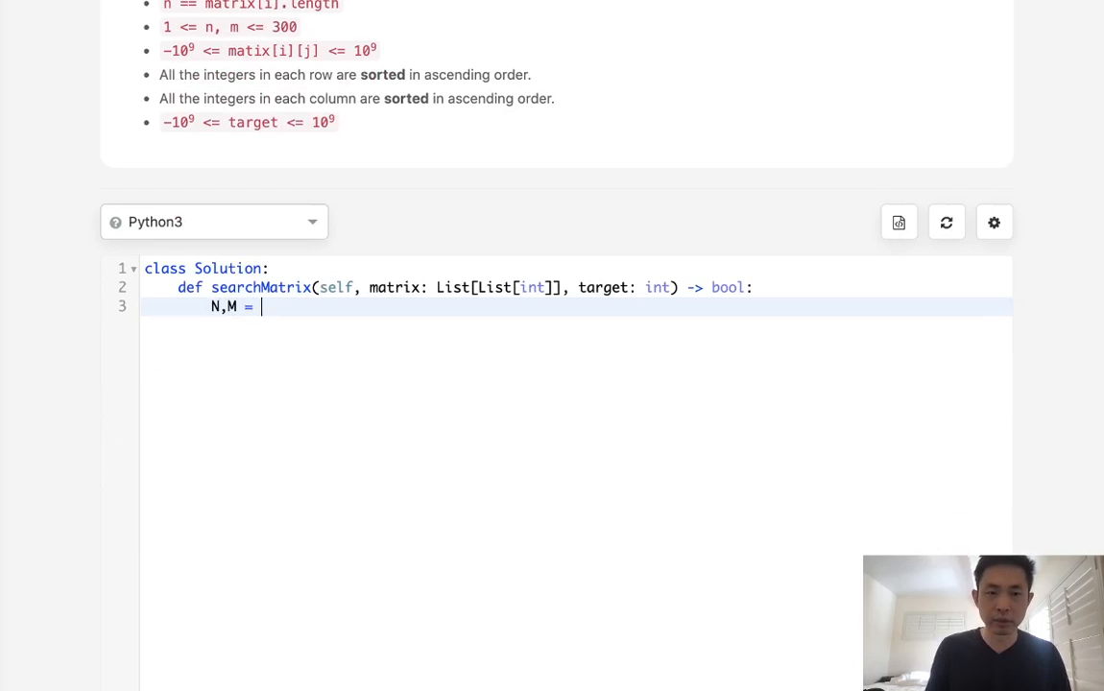
type("len(matrix)")
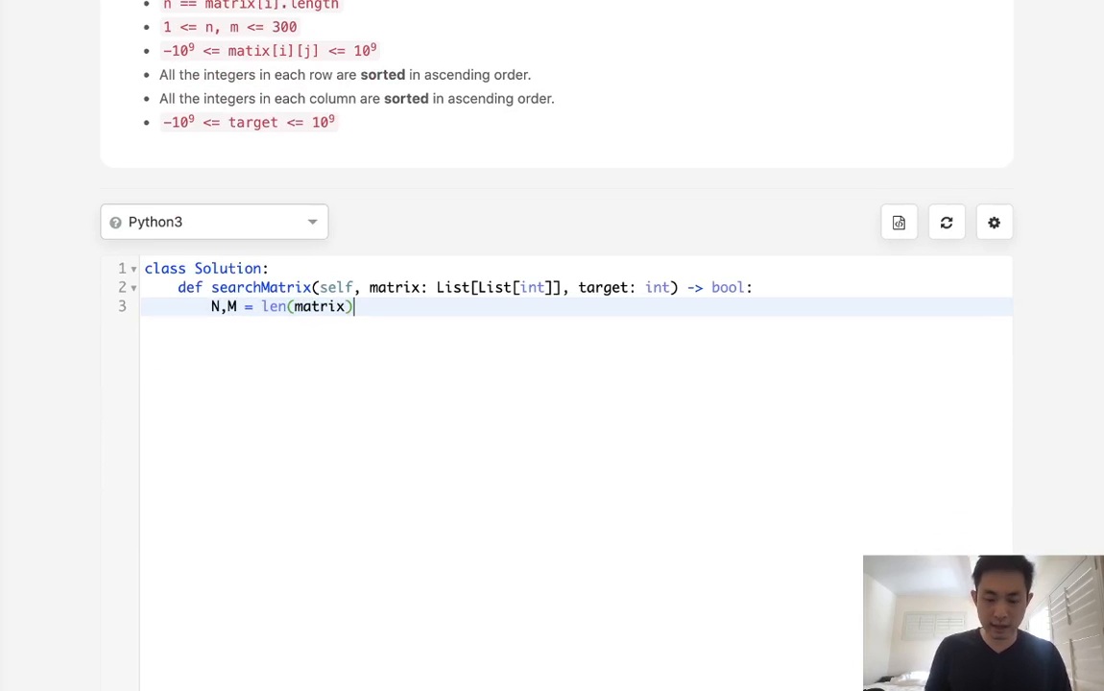
type(",len(matrix[0])")
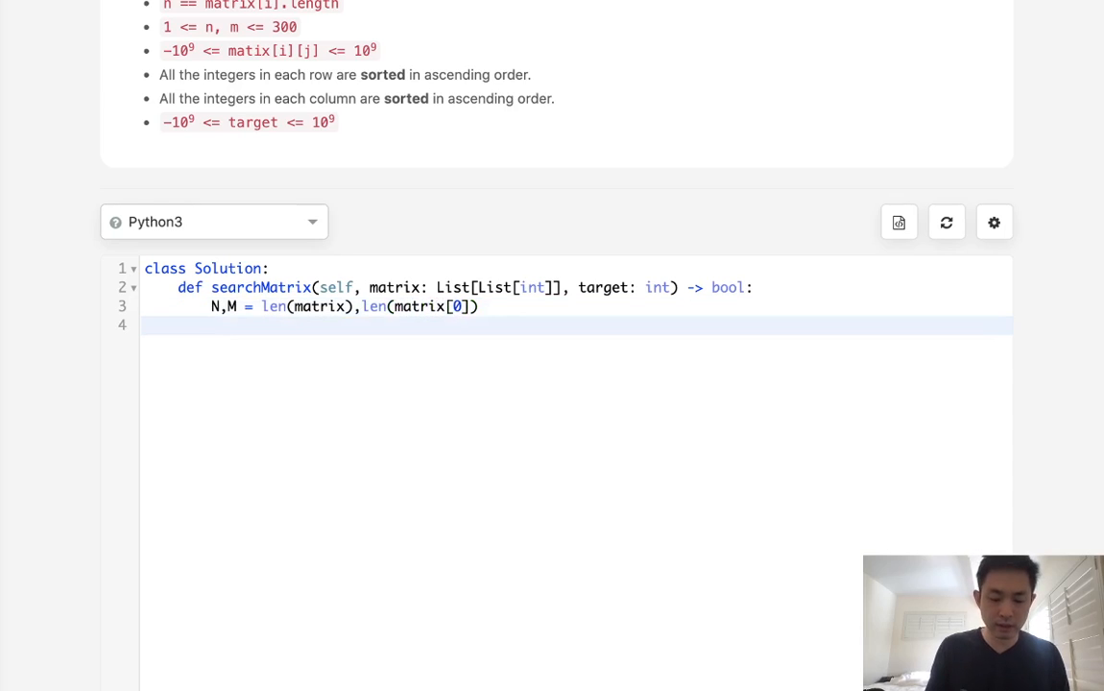
type("r,")
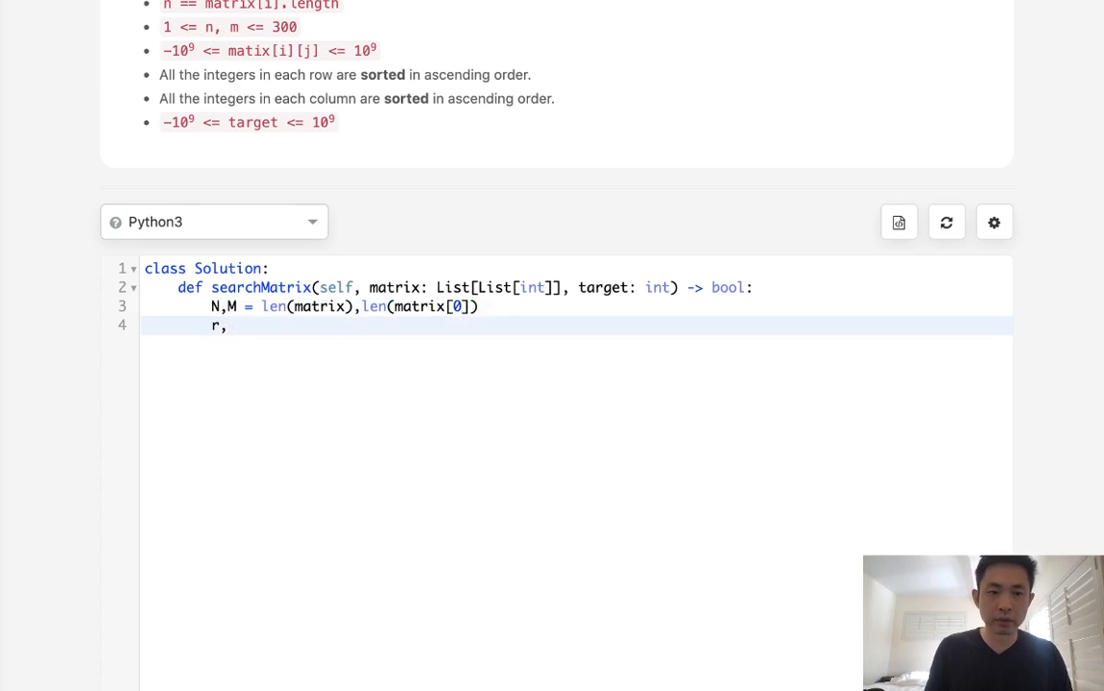
type("c =")
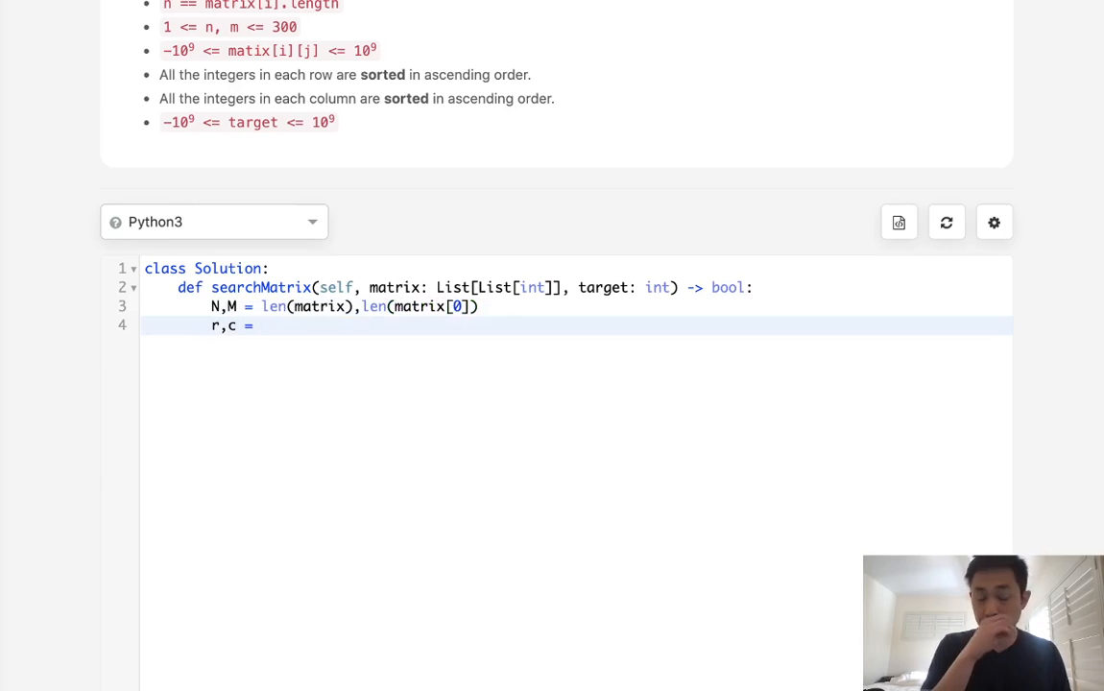
type("N")
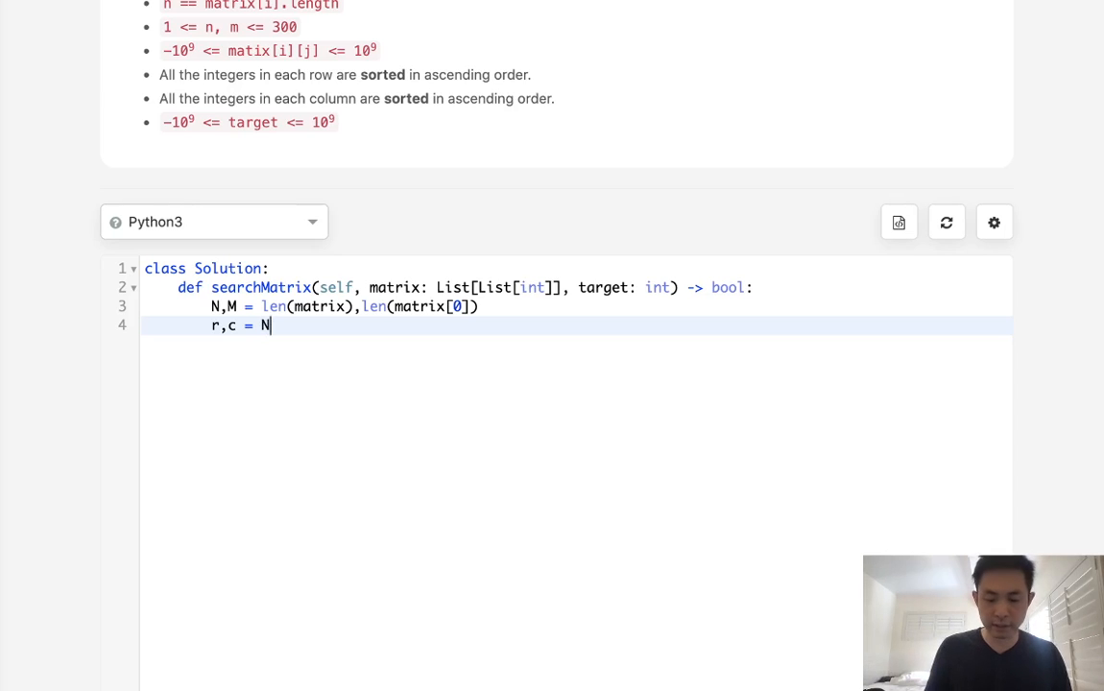
type("-1")
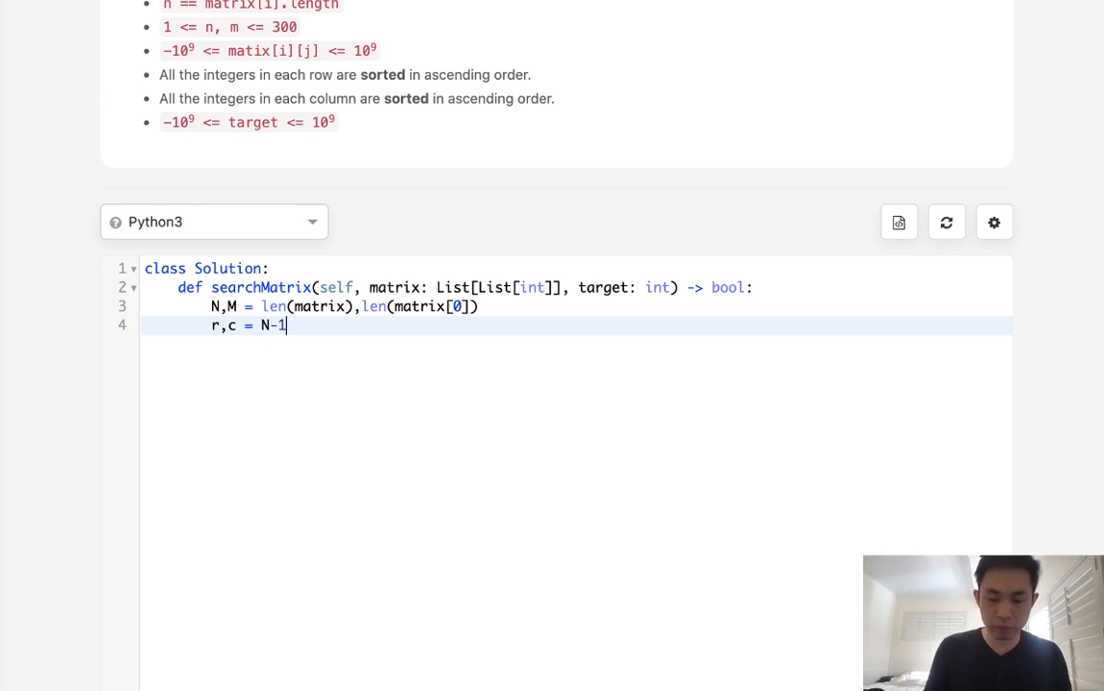
type(",0")
type("whi")
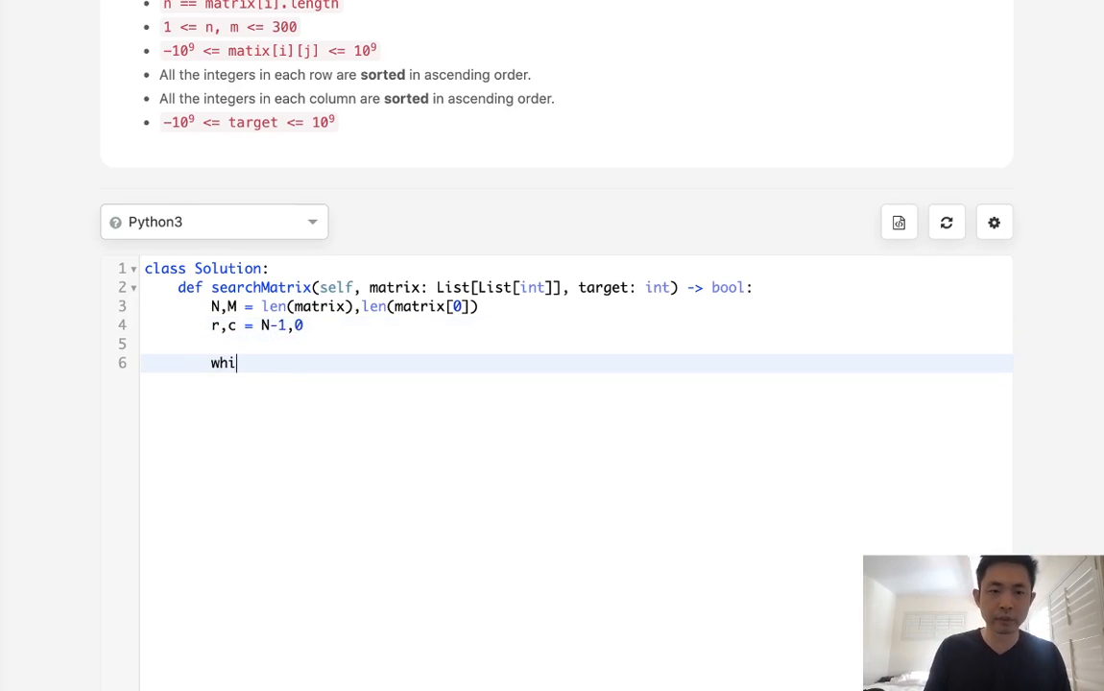
Open a while loop running while r >= 0 and c < M.
type("le r")
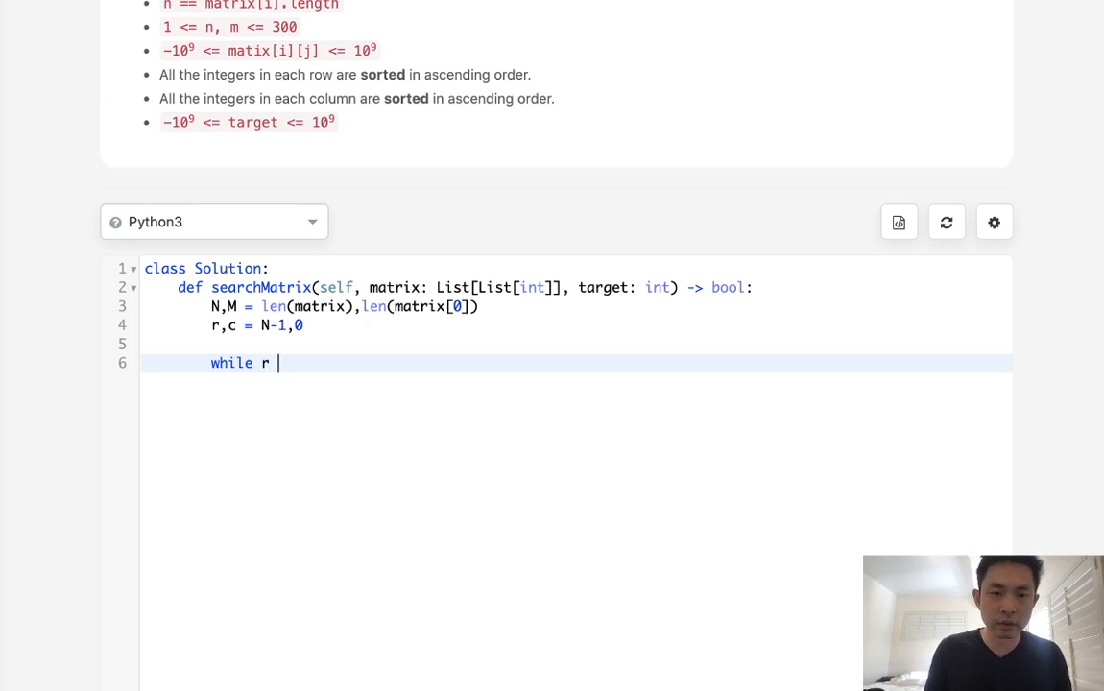
type(">= 0")
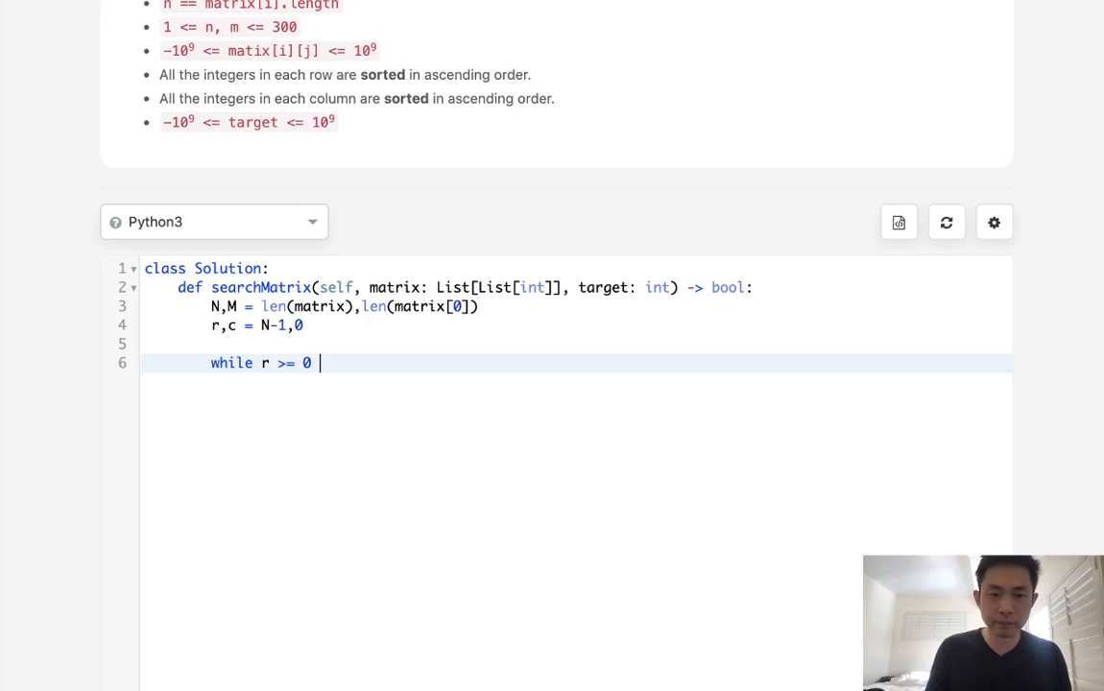
type("and c")
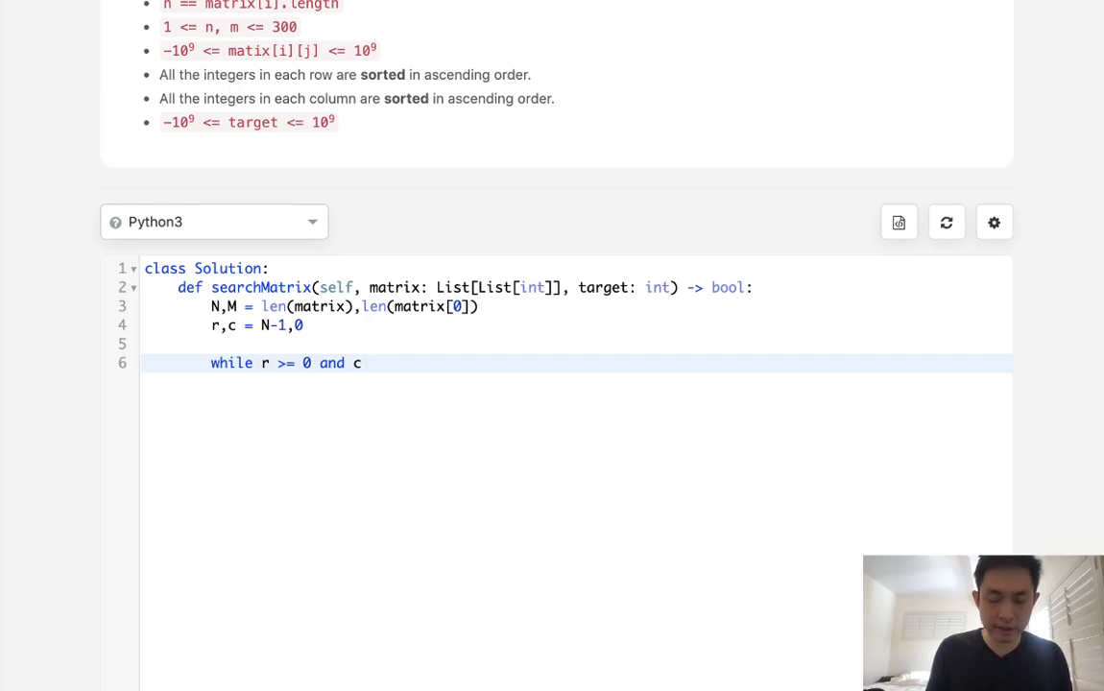
type("< M:")
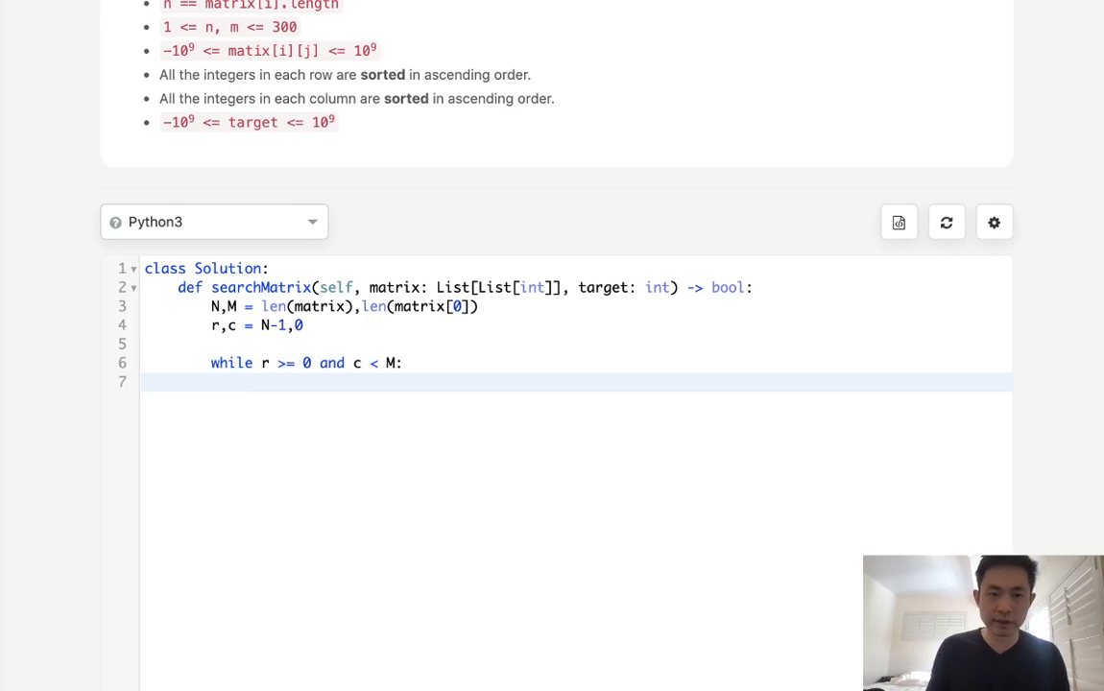
Add the check 'if matrix[r][c] < target:' inside the loop.
type("if matrix[r][c] == target:")
type("return True")
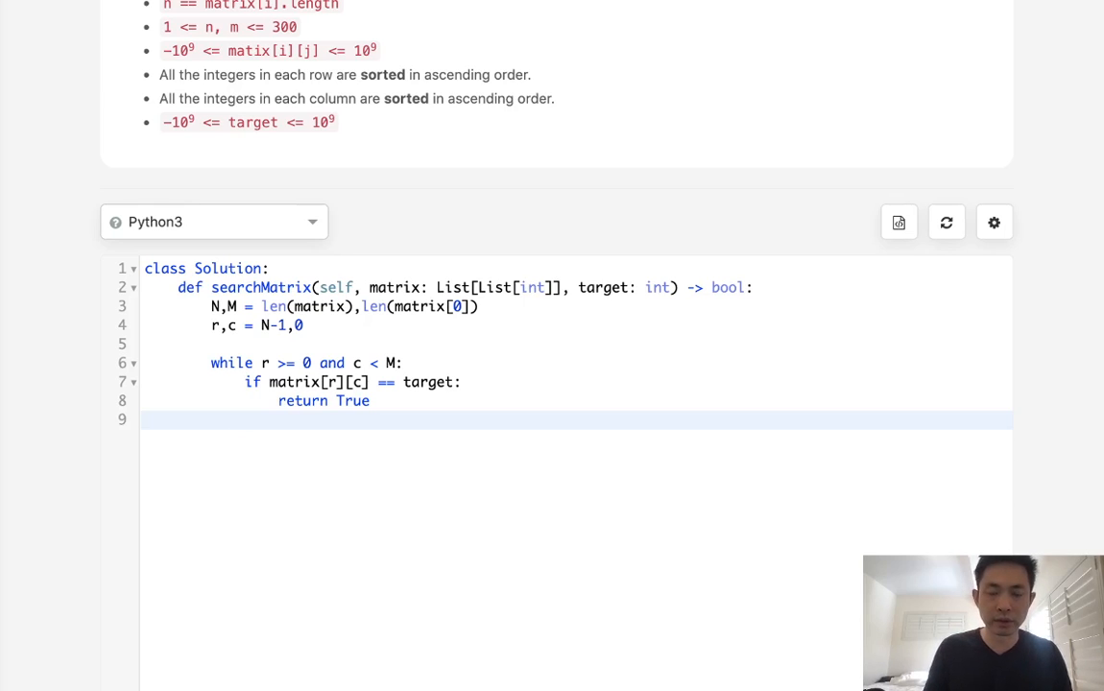
type("if matrix[r][c")
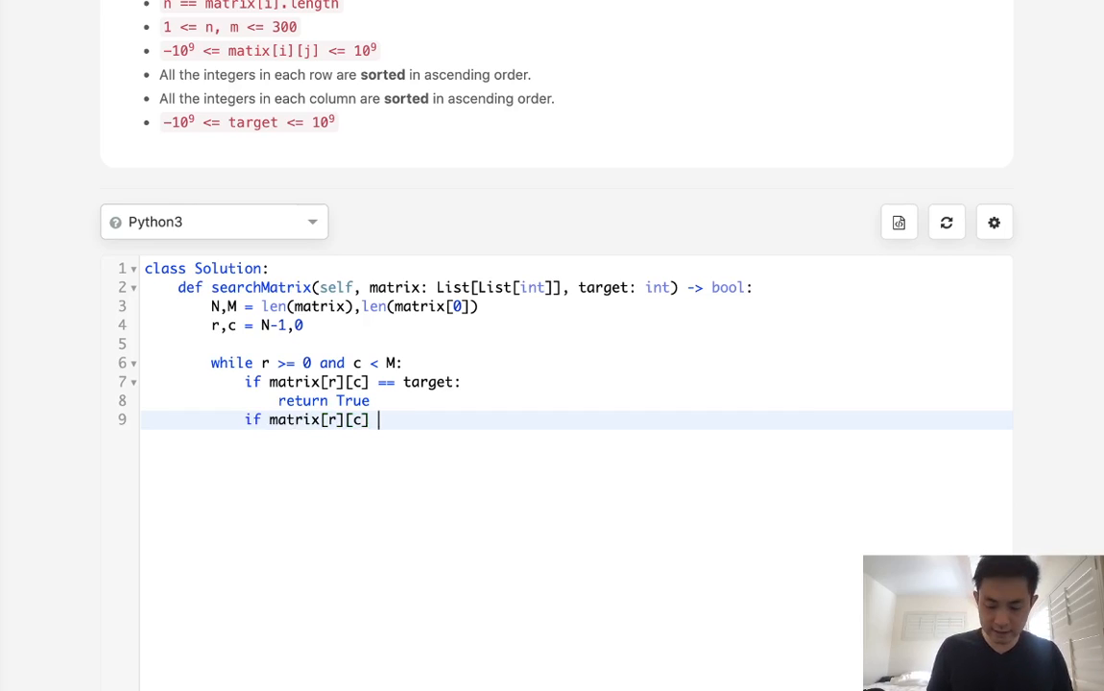
type("< target:")
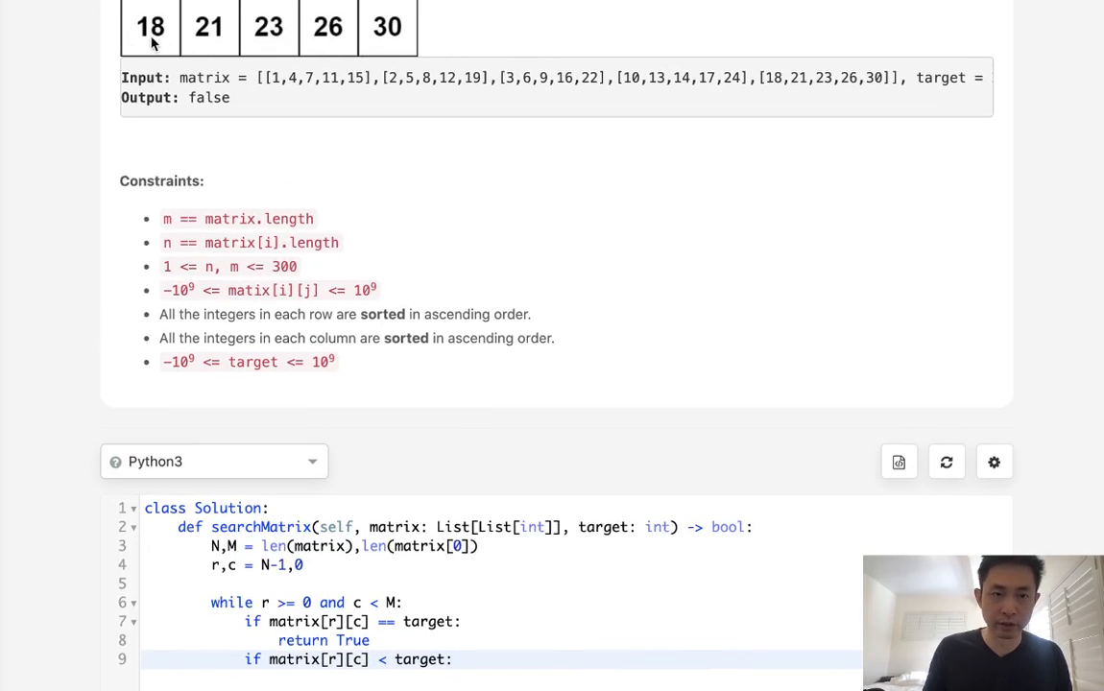
Add an else: branch that moves up a row with r-=1.
scroll("down", 3)
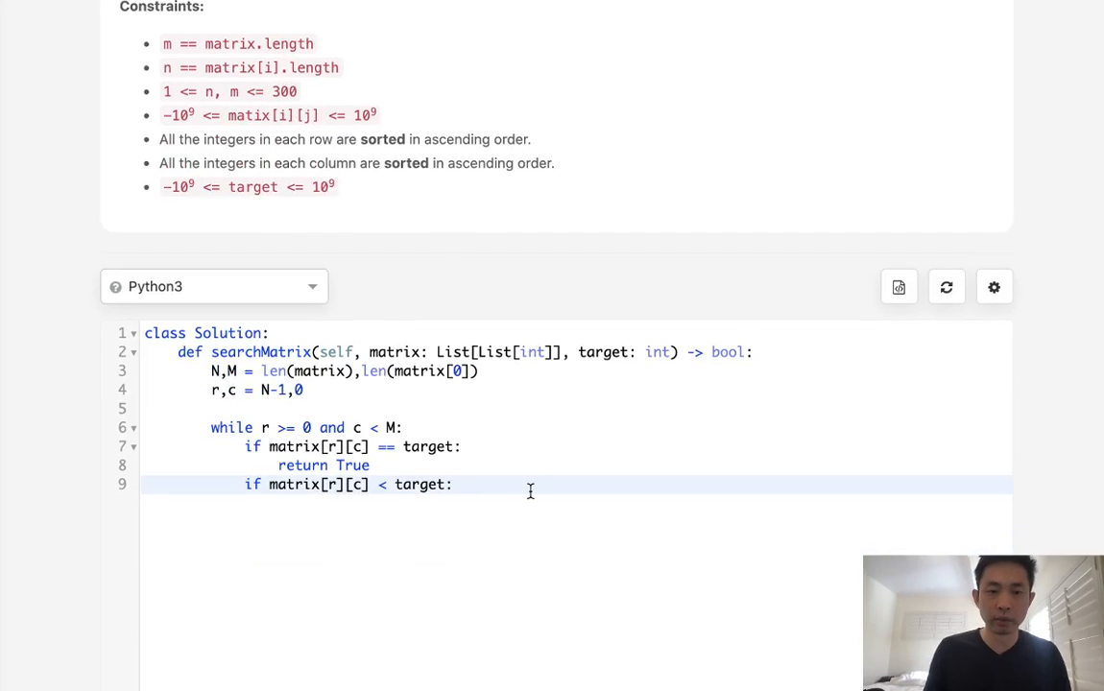
type("r-=1")
type("e")
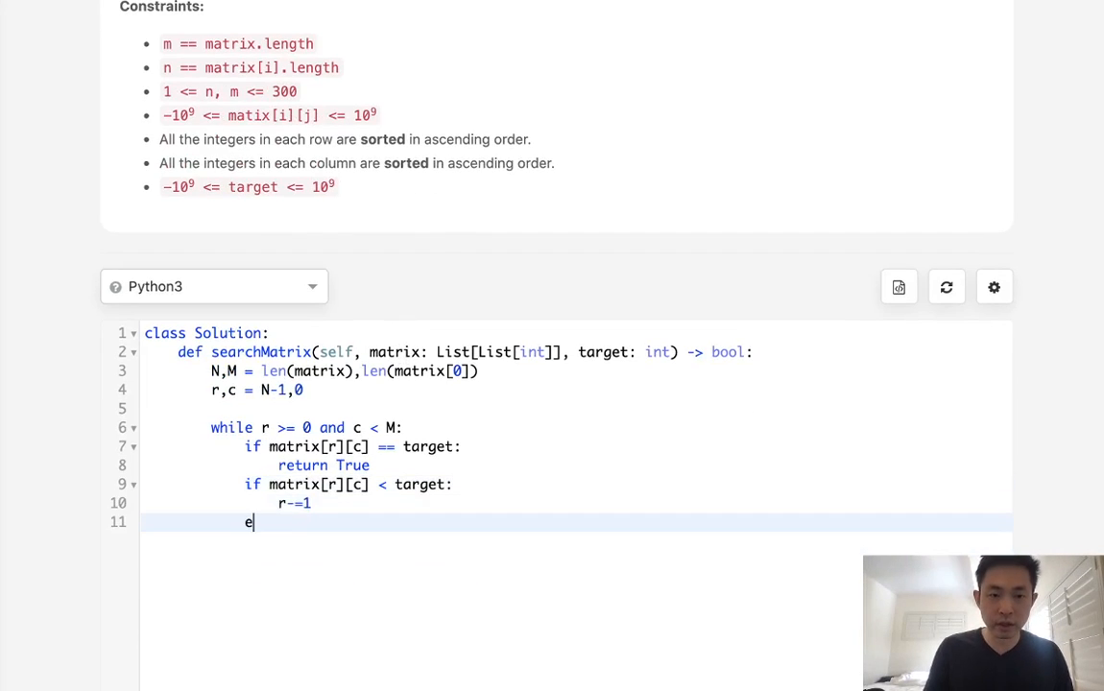
type("lse:")
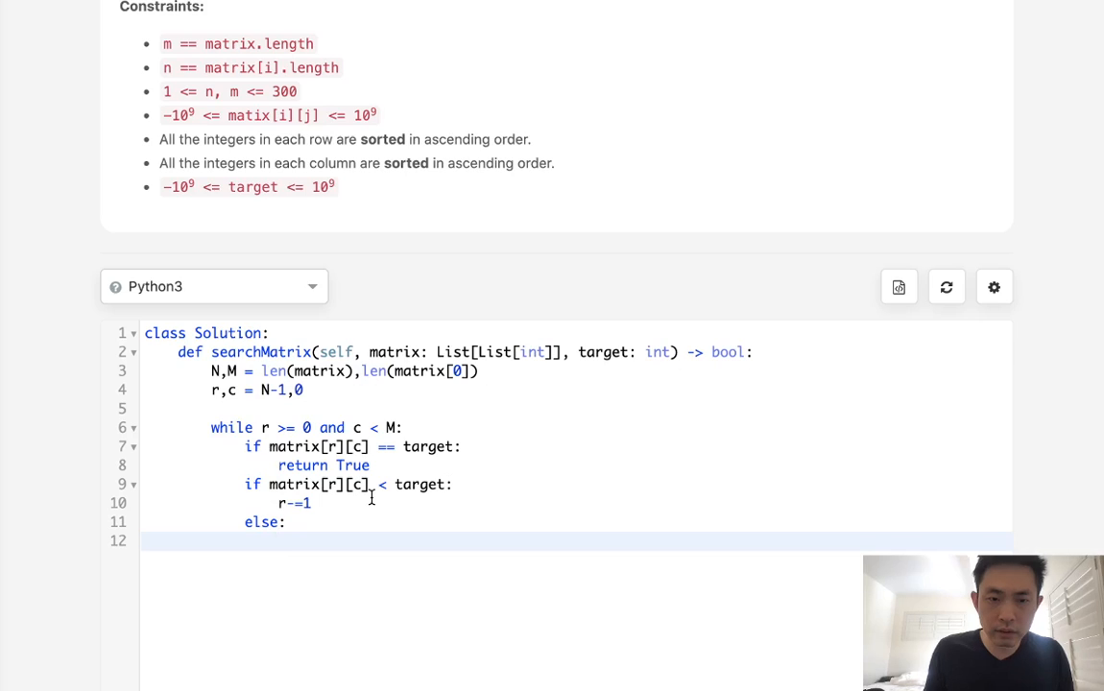
mouse_move(404, 498)
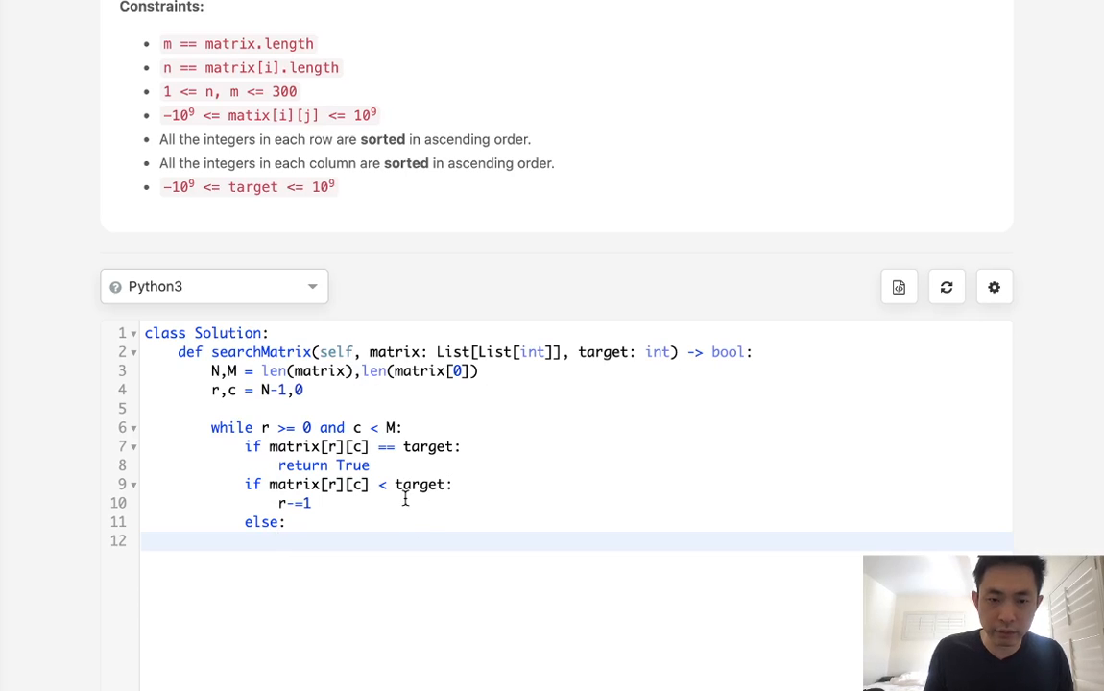
scroll("up", 3)
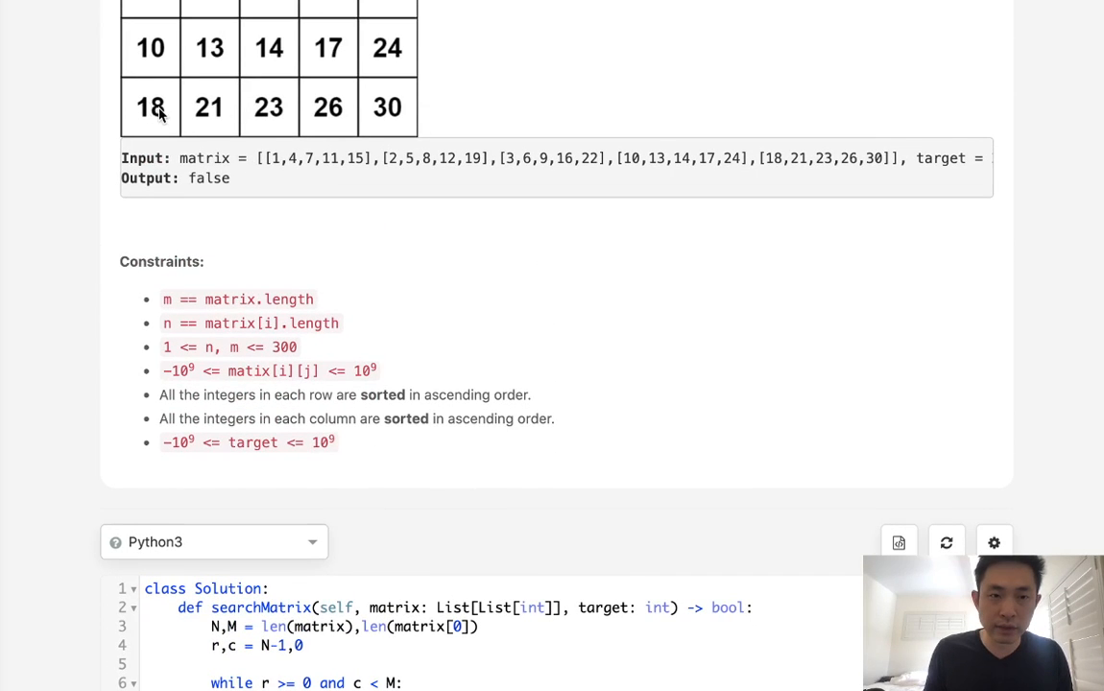
mouse_move(461, 325)
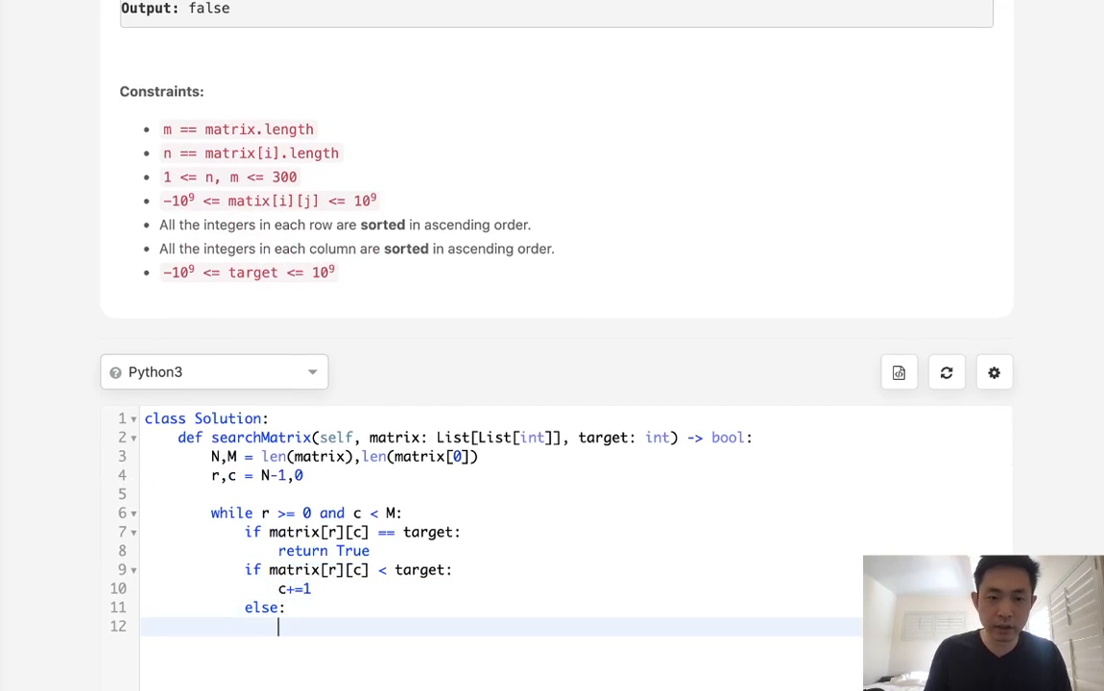
type("r-=1")
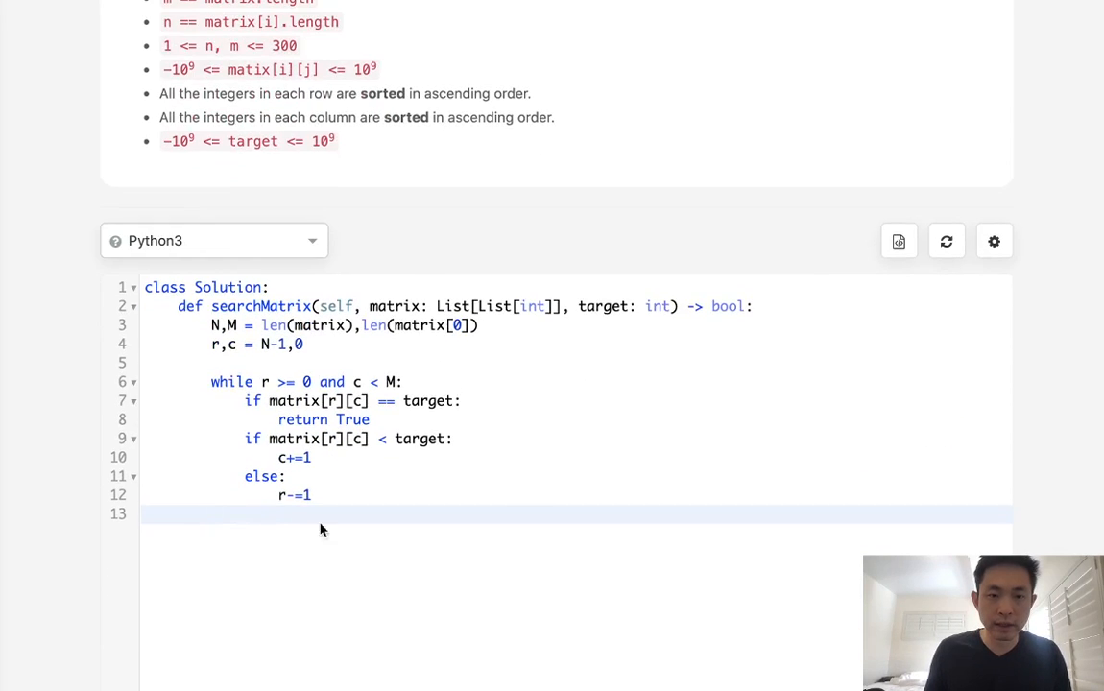
Add 'return False' after the loop and submit the solution for judging.
type("re")
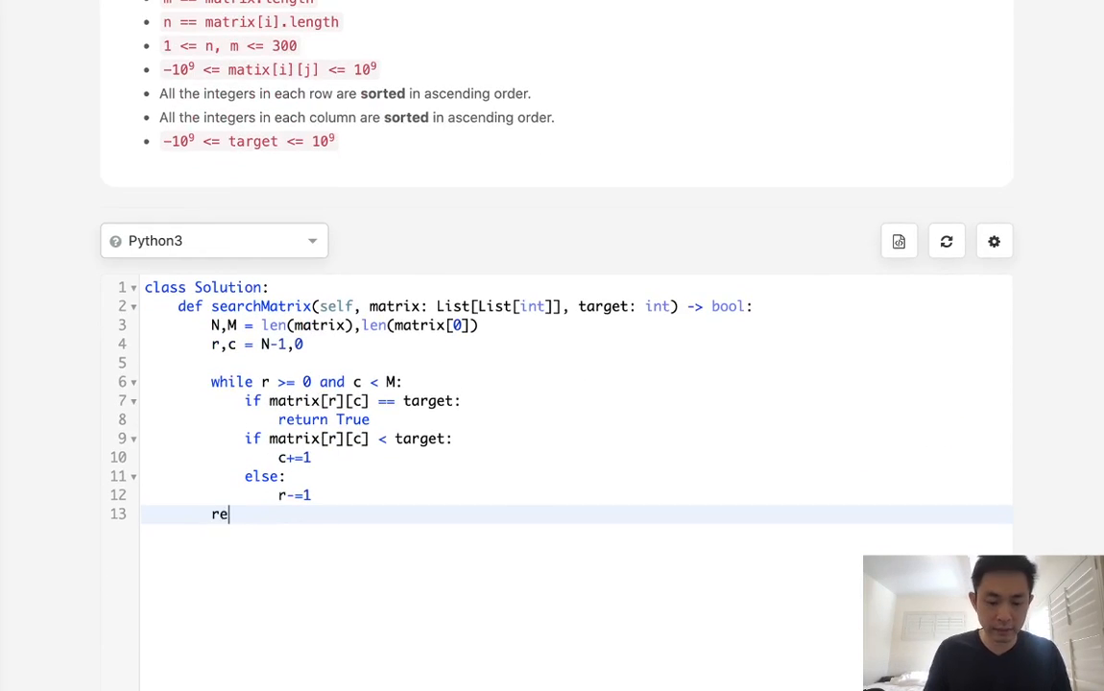
type("turn False")
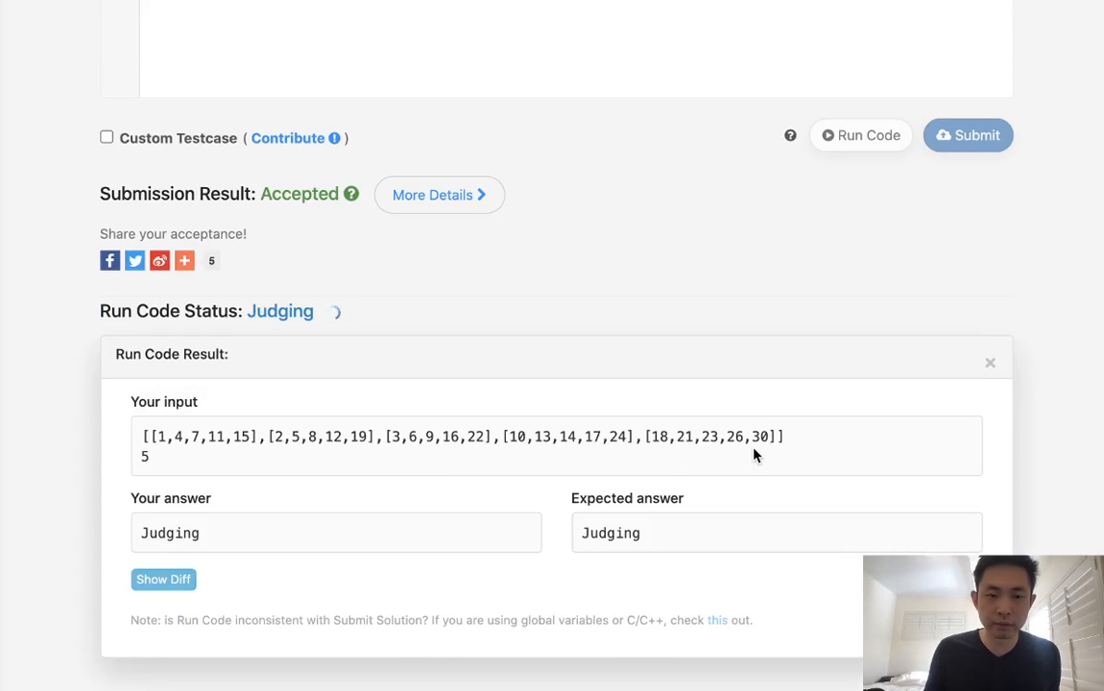
scroll("up", 3)
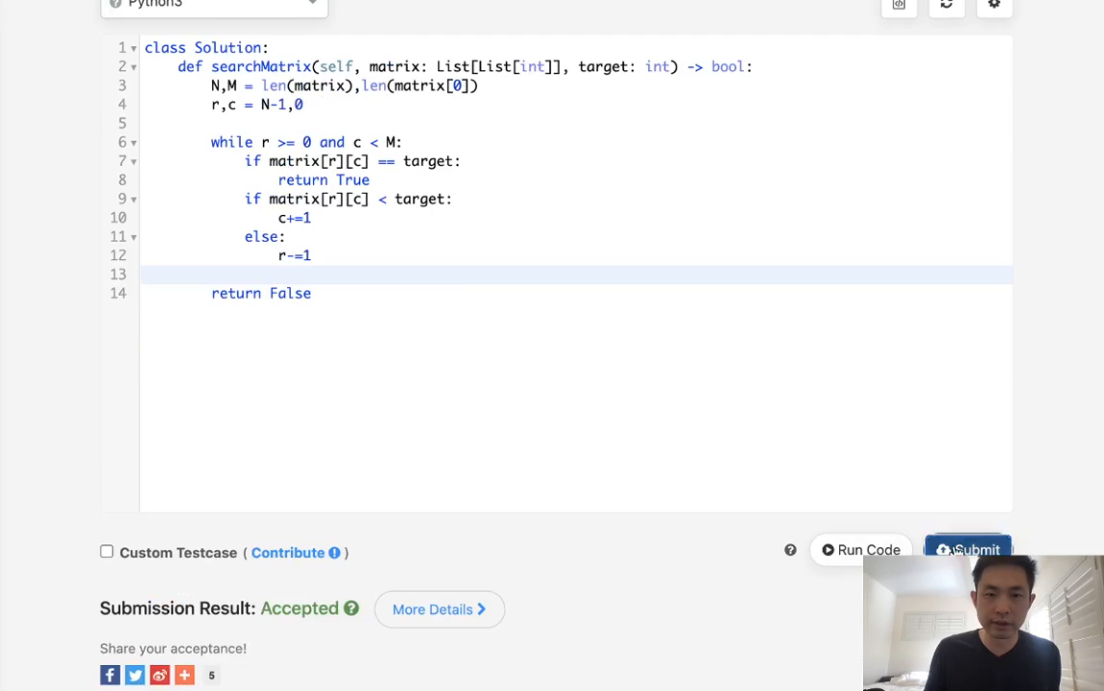
left_click(968, 550)
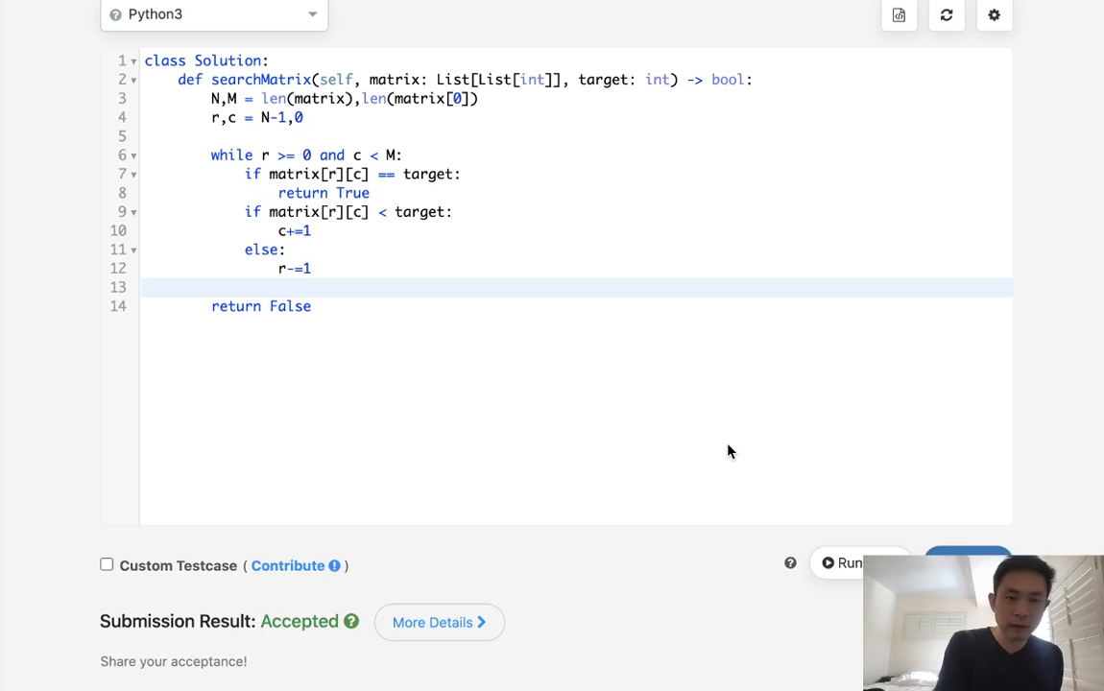
mouse_move(606, 413)
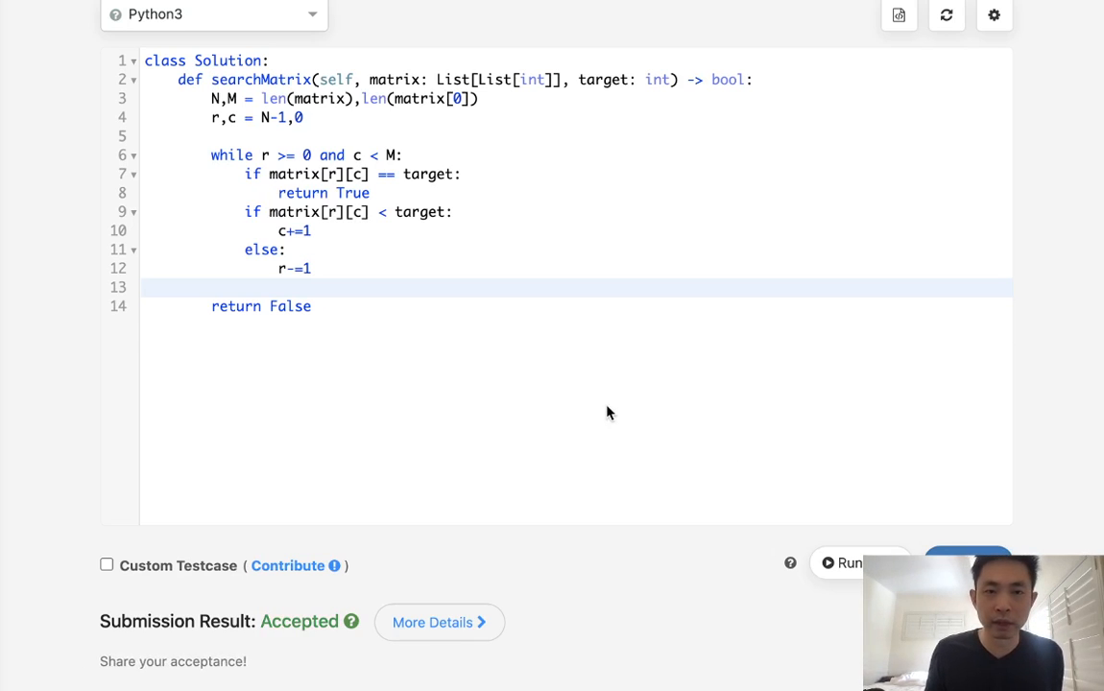
scroll("up", 3)
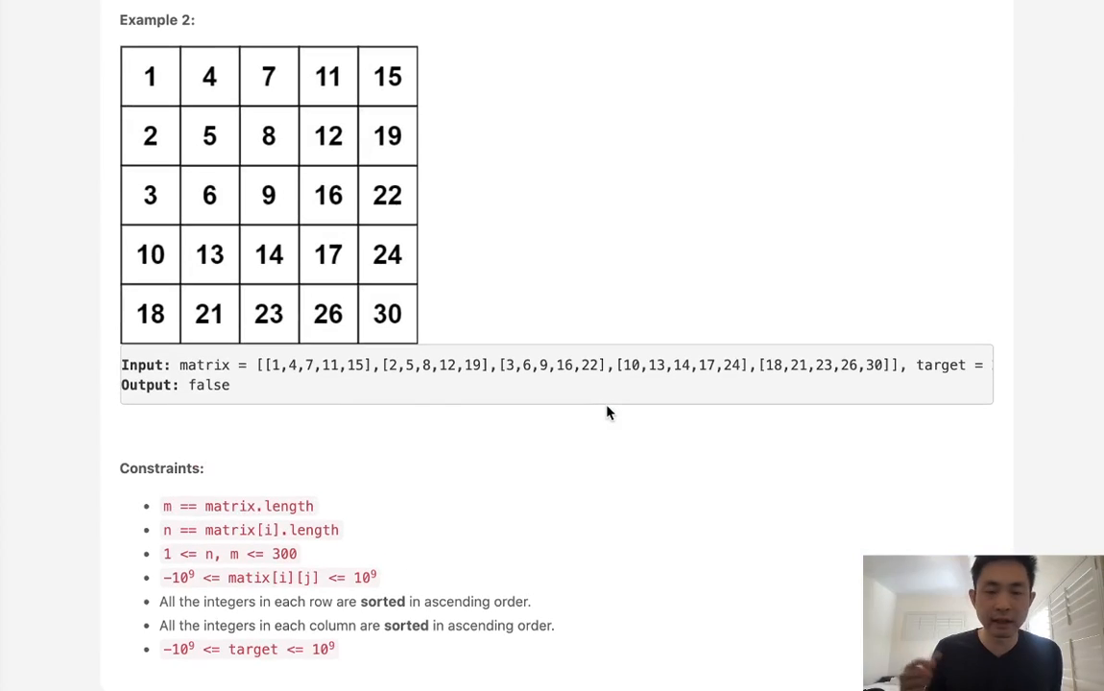
scroll("down", 3)
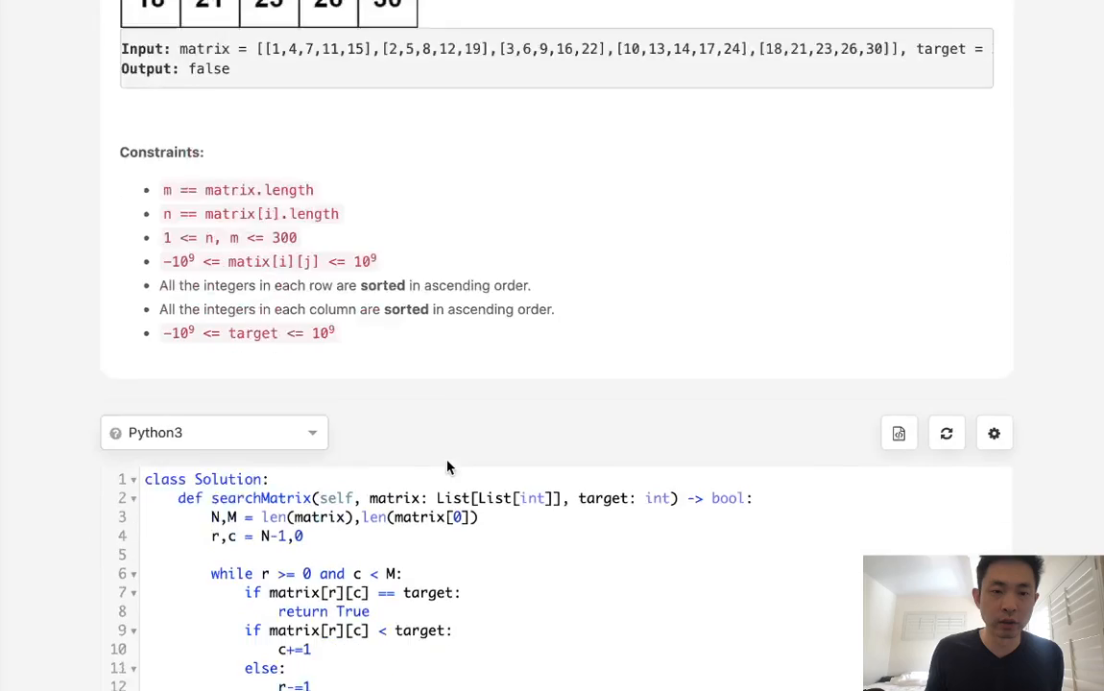
scroll("down", 3)
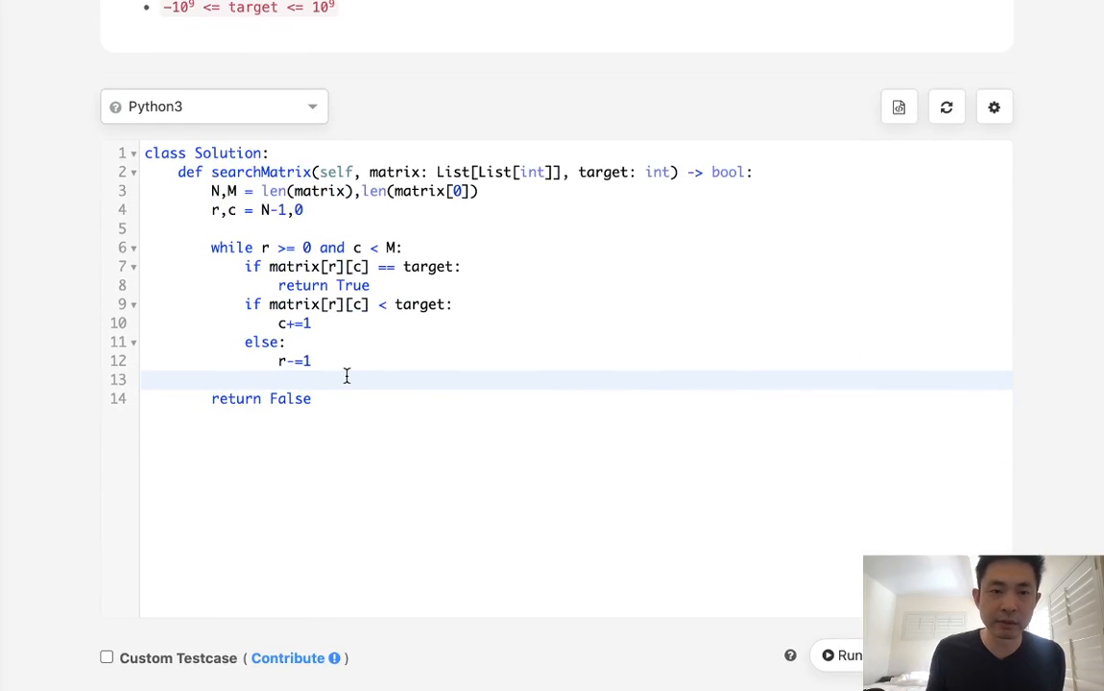
scroll("up", 3)
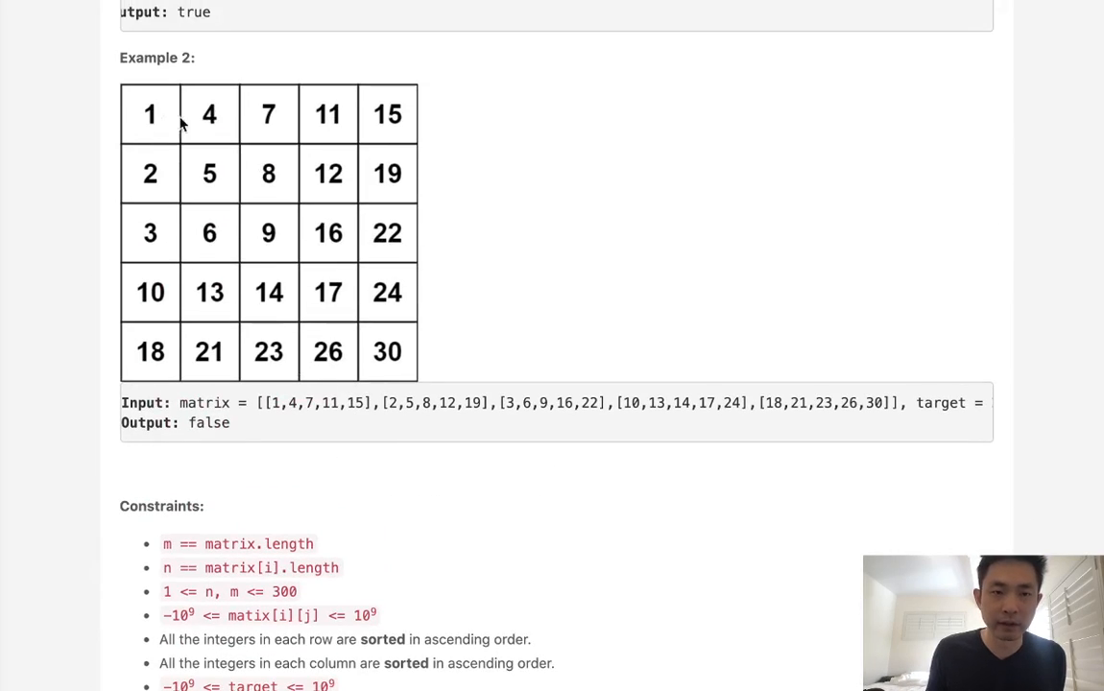
mouse_move(358, 130)
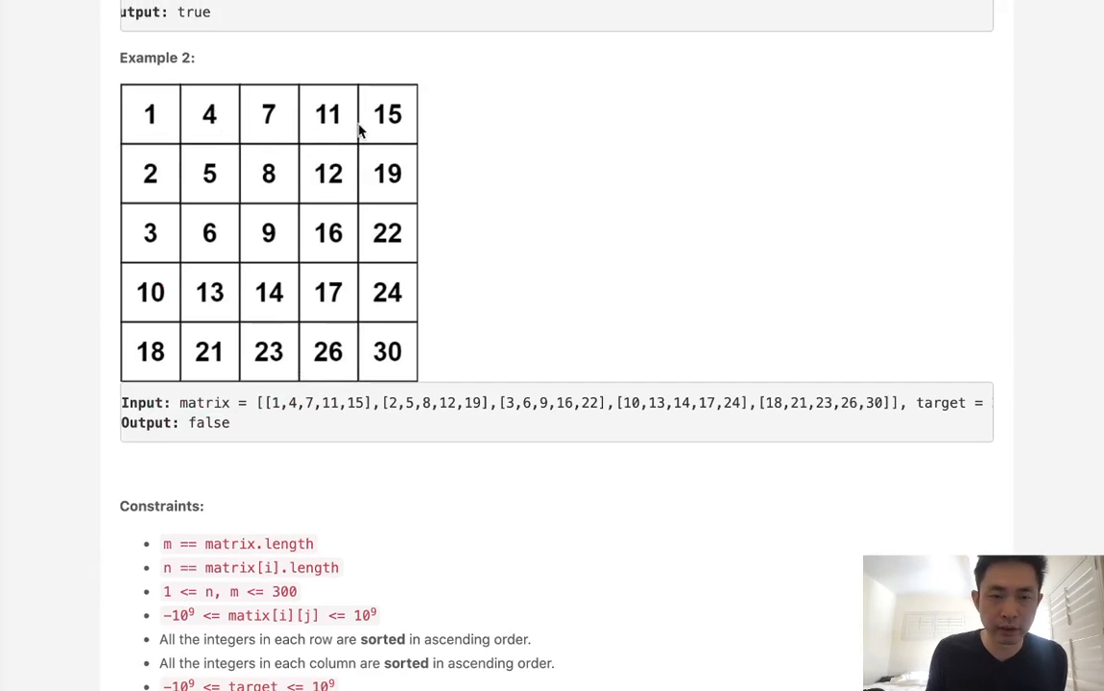
mouse_move(200, 352)
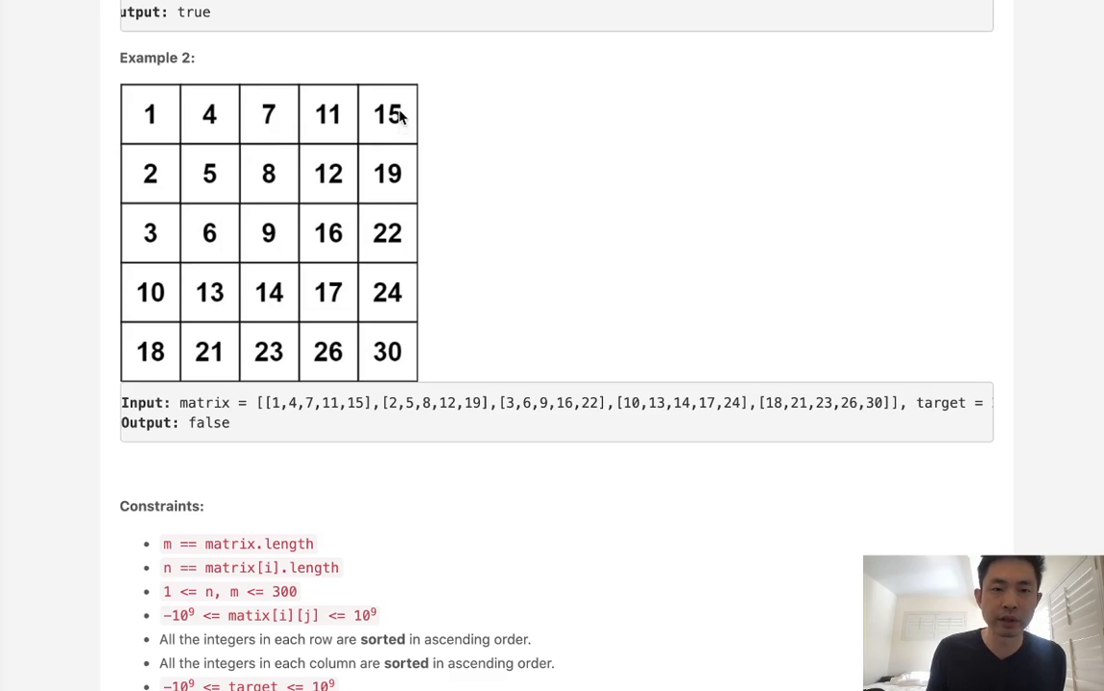
mouse_move(374, 360)
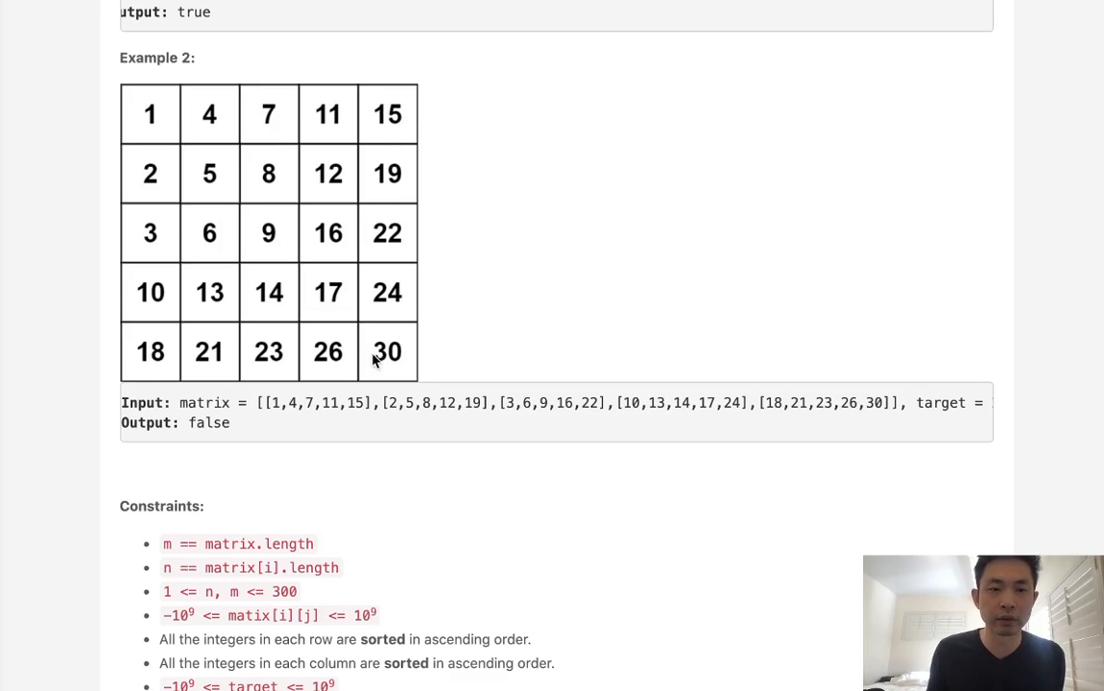
mouse_move(415, 404)
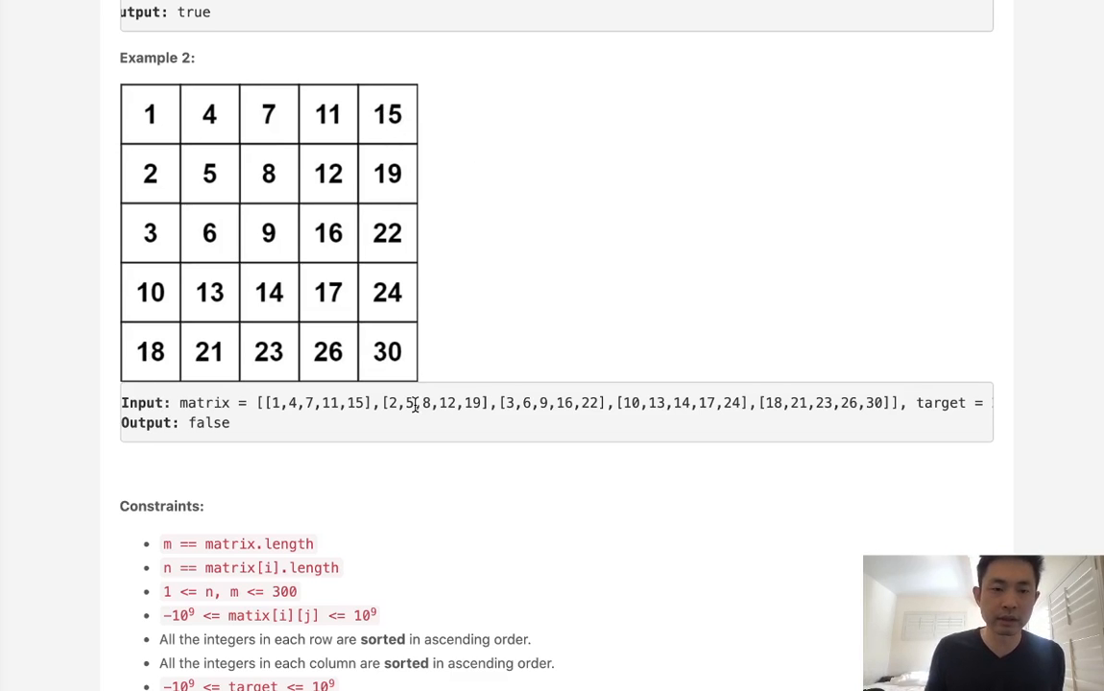
scroll("down", 3)
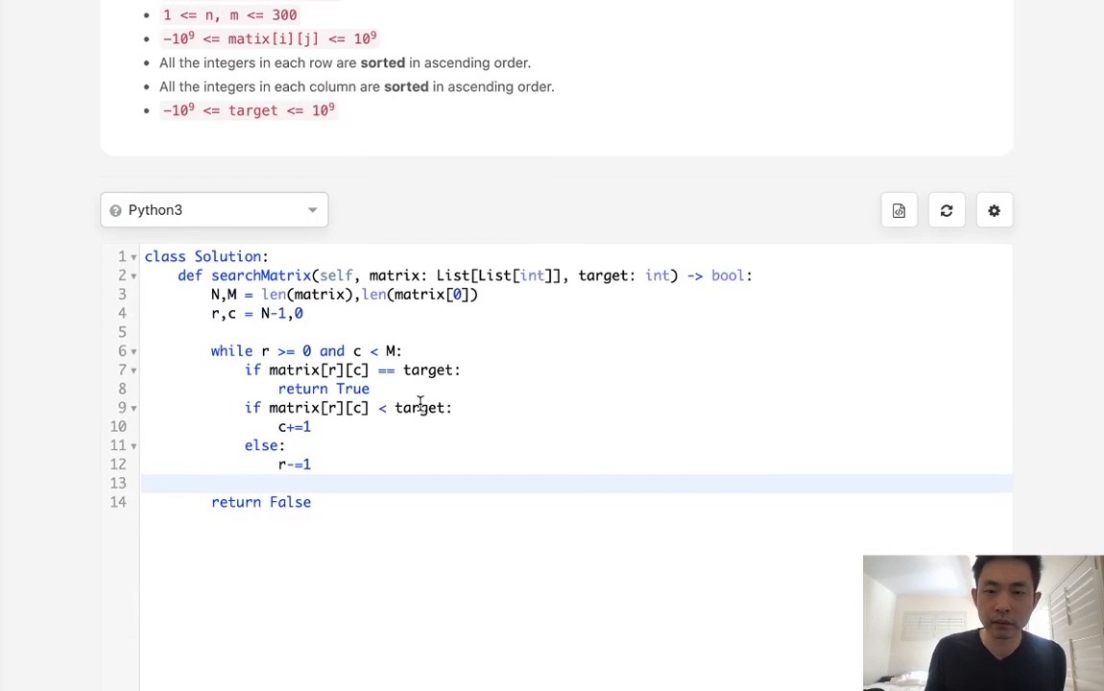
scroll("down", 3)
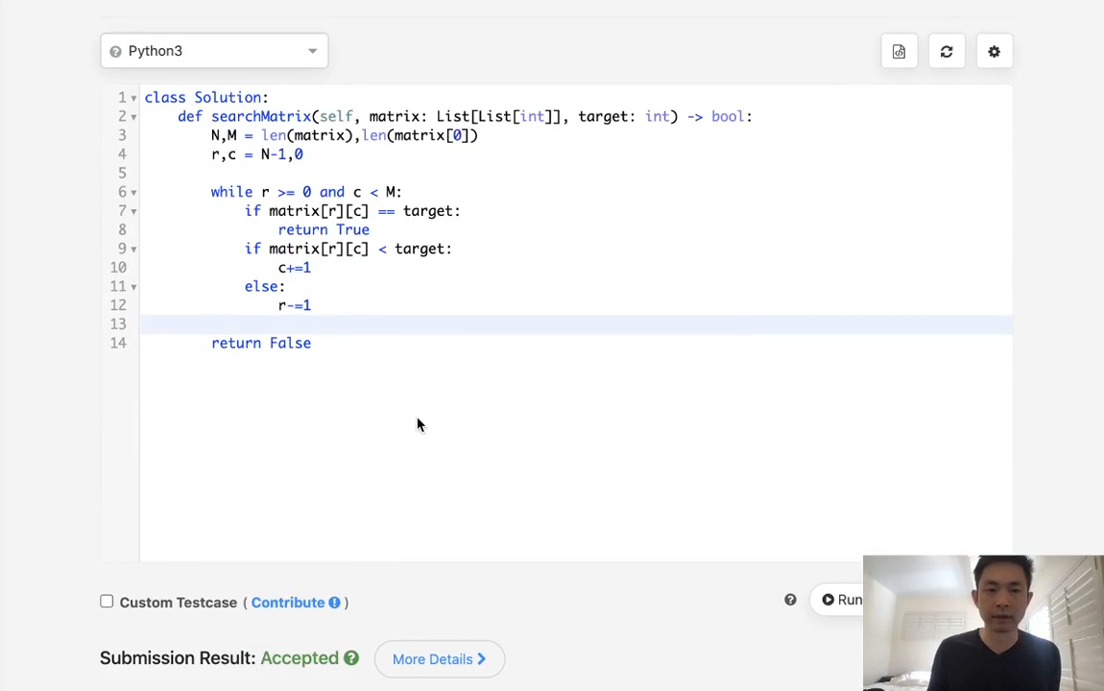